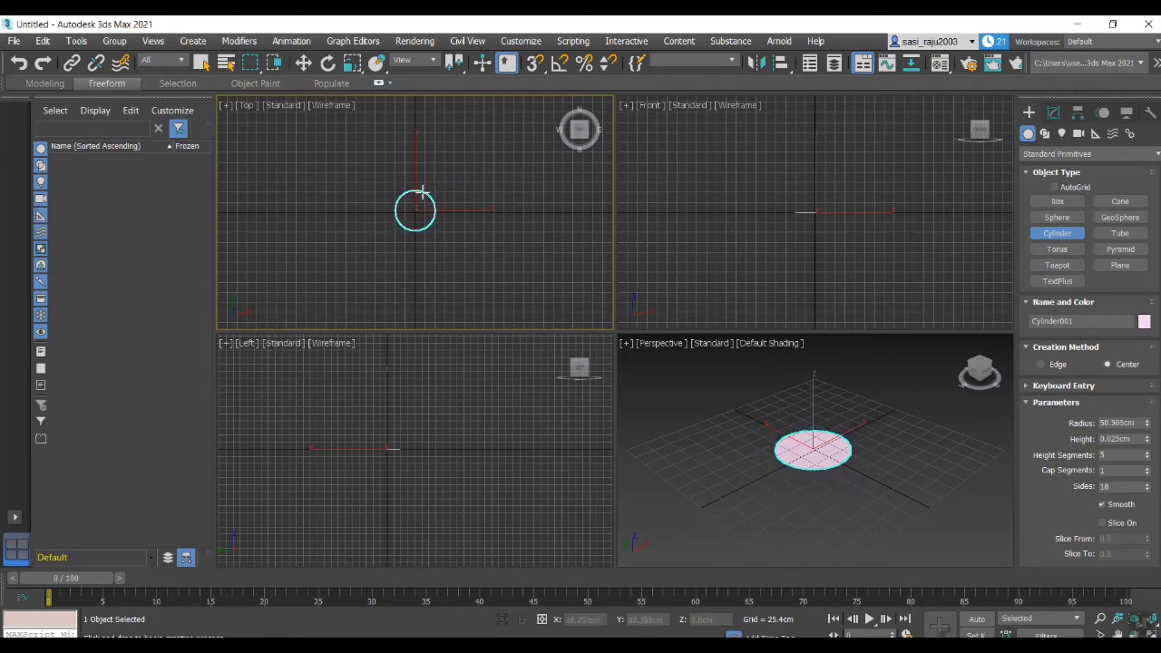
# Draw a wide, flat cylinder disc in the Top viewport as the handle base.
pyautogui.moveTo(432, 190); pyautogui.dragTo(415, 203)
pyautogui.write('30')
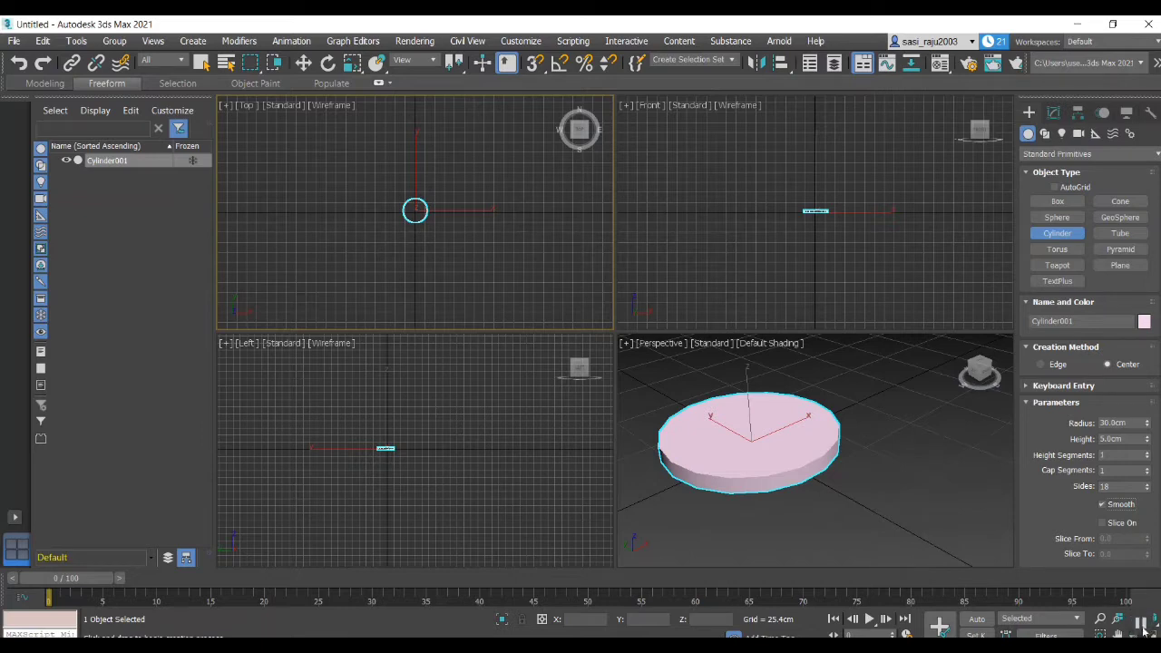
pyautogui.moveTo(896, 475)
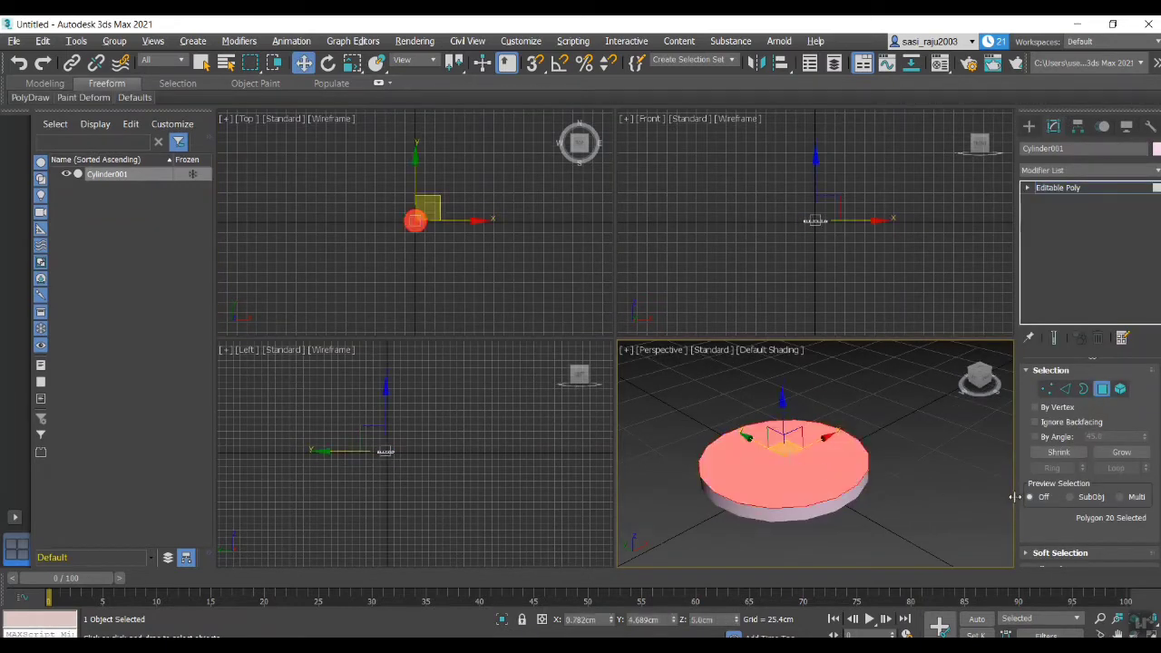
# Inset the disc's top face to leave a smaller central face, then begin extruding it.
pyautogui.scroll(-3)
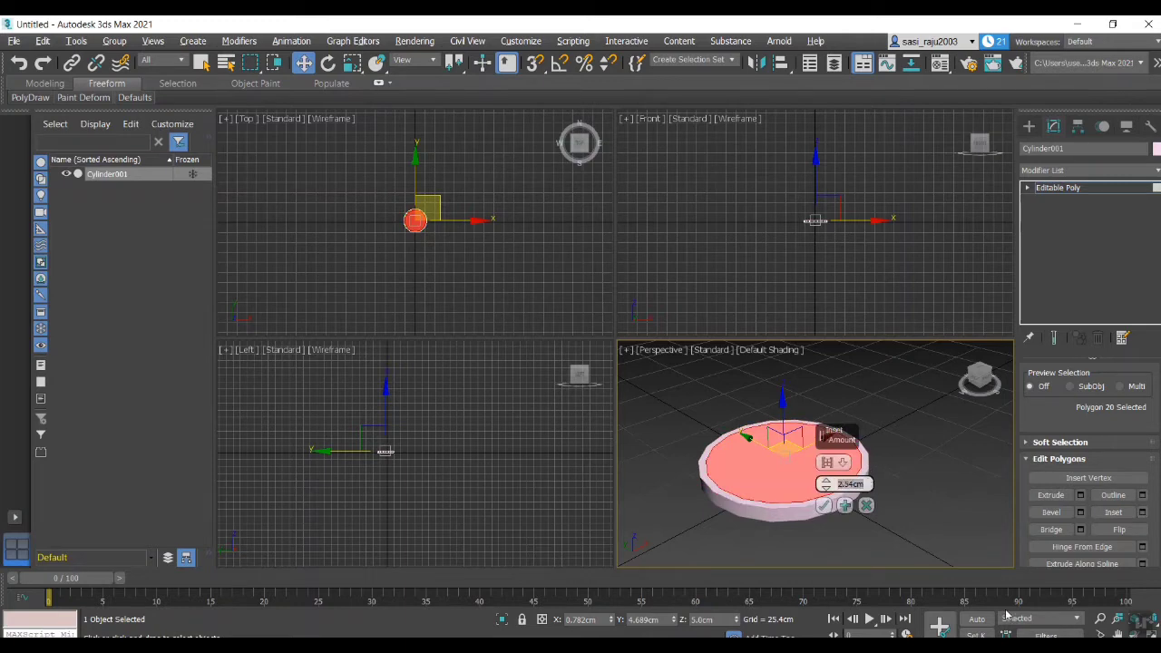
pyautogui.click(823, 504)
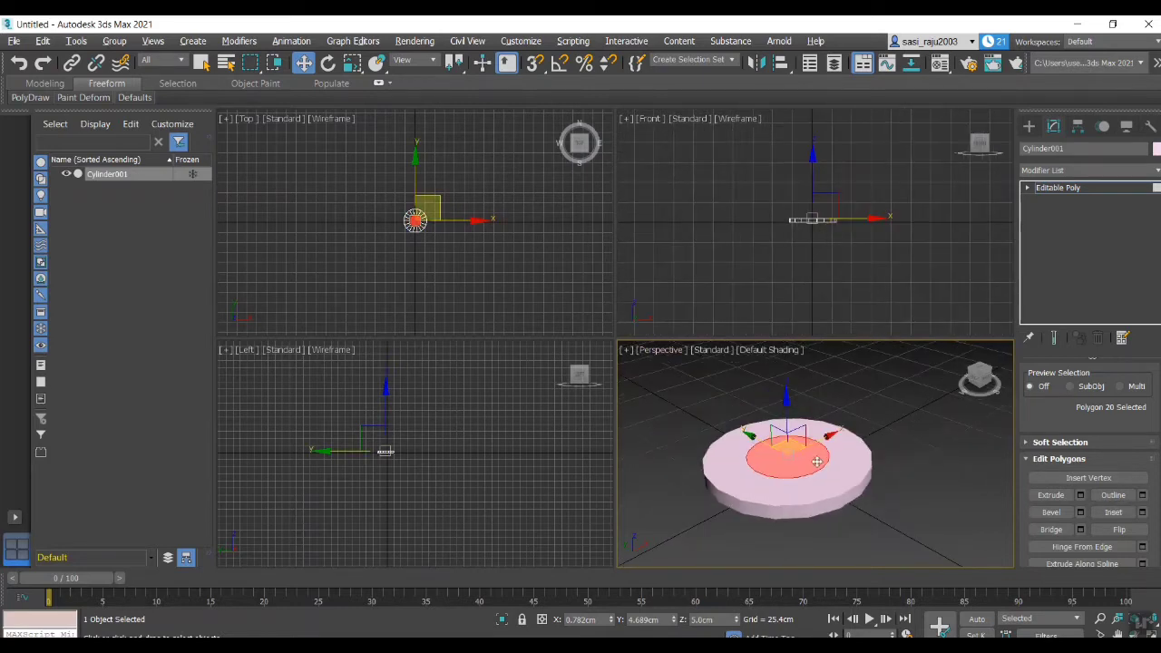
pyautogui.click(1142, 493)
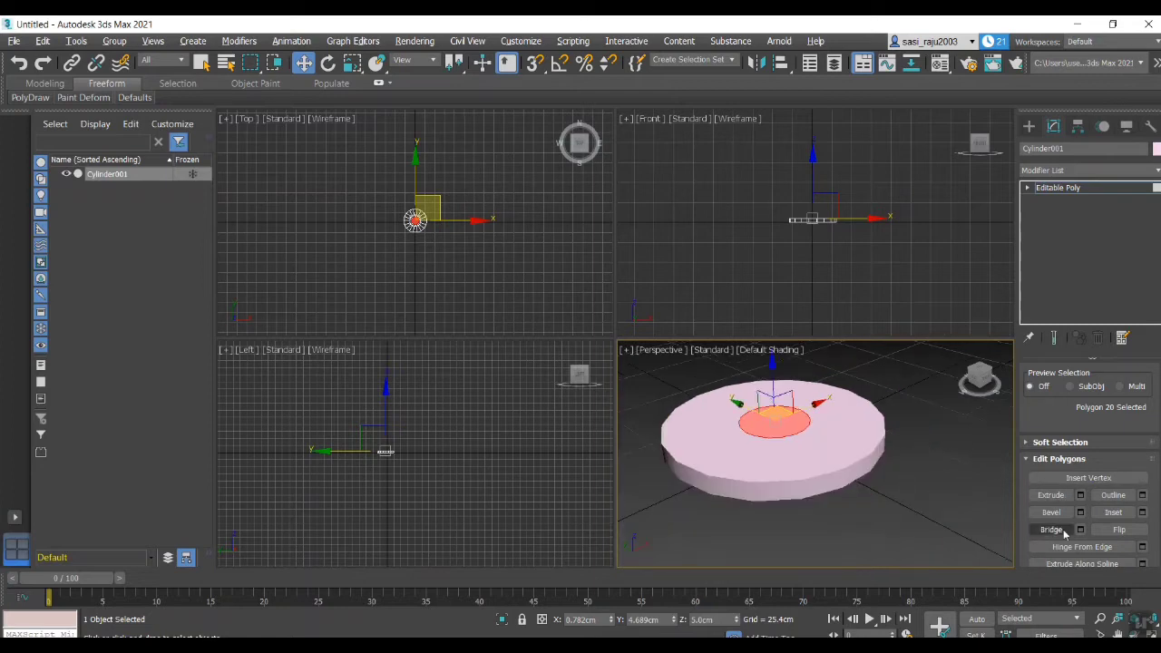
pyautogui.click(1050, 493)
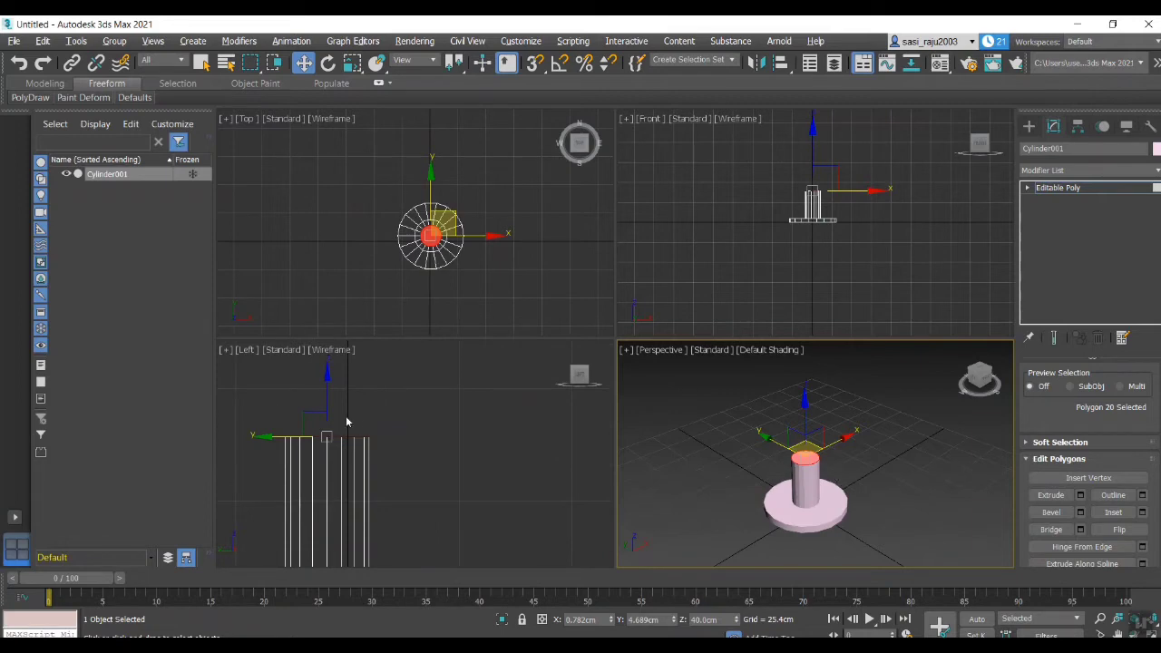
pyautogui.moveTo(328, 62)
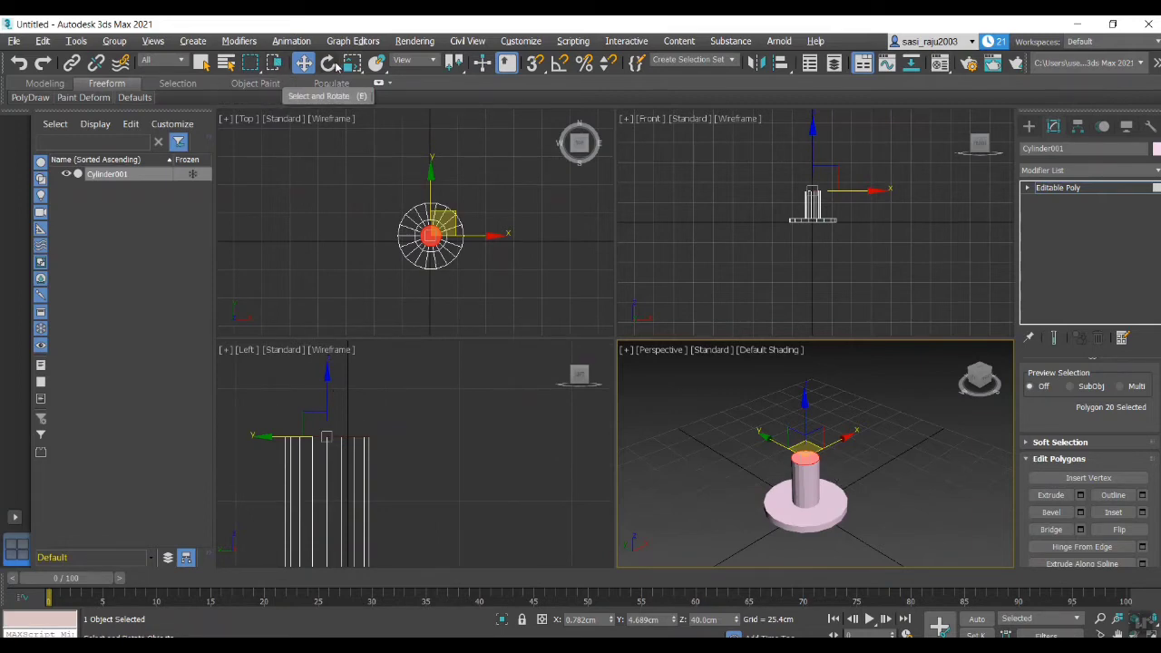
# Scale and tilt the extruded post's top face so the leg widens and leans upward.
pyautogui.click(328, 62)
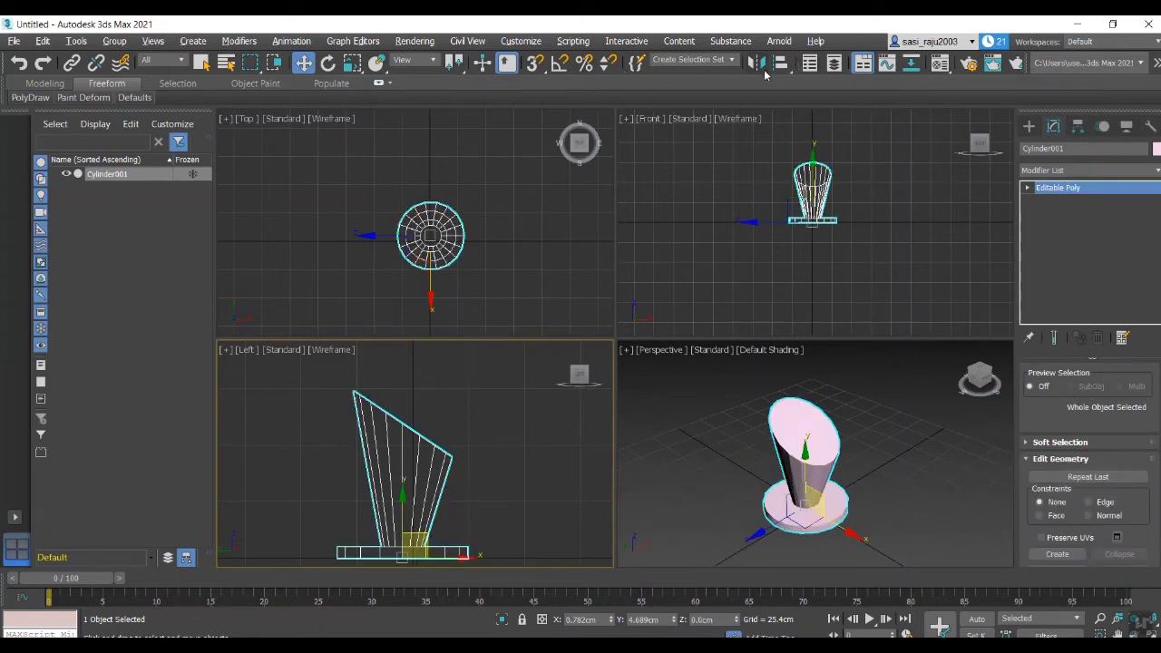
# Mirror the handle leg along X as a separate copy.
pyautogui.click(754, 61)
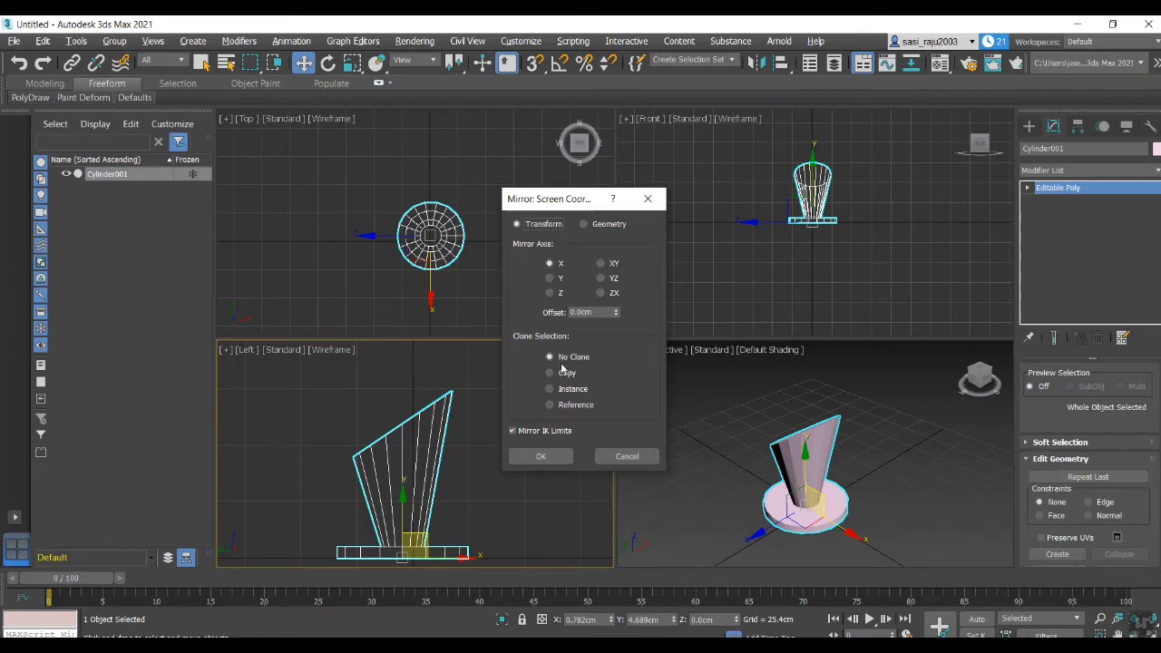
pyautogui.click(549, 372)
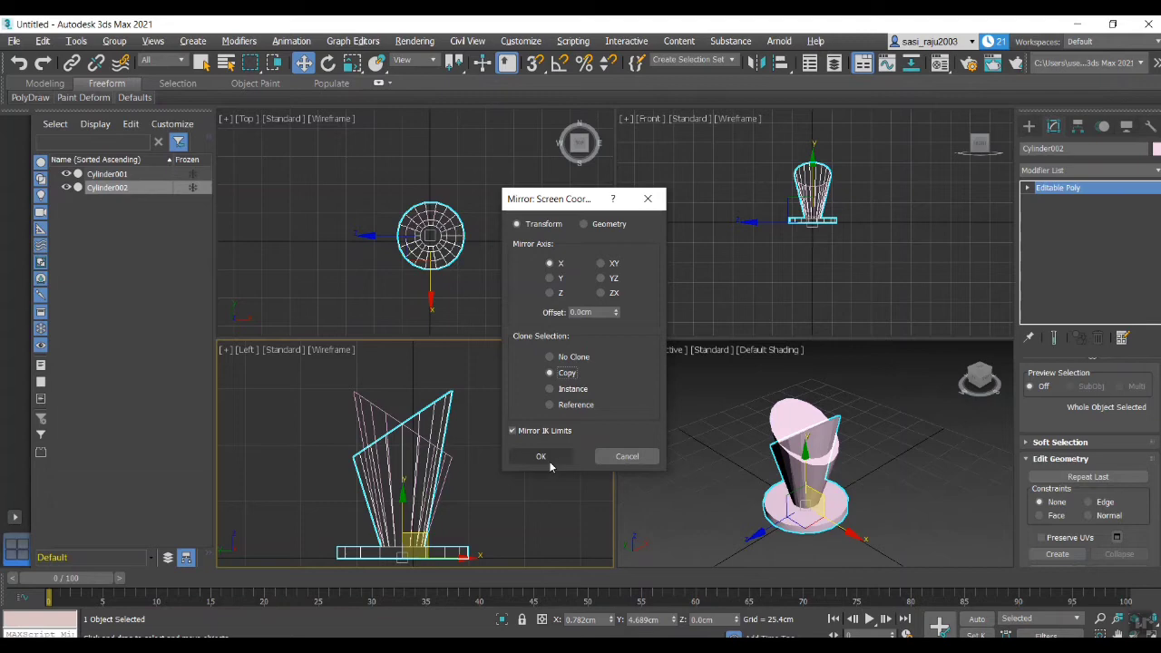
pyautogui.click(540, 457)
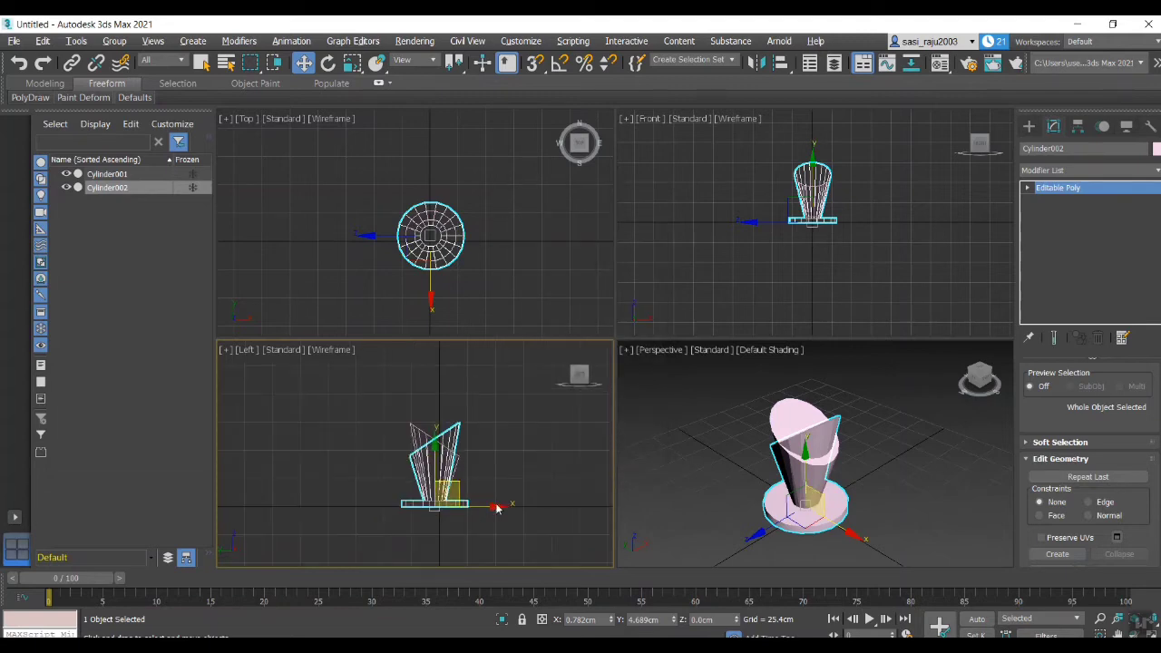
# Move the mirrored leg sideways in the Left viewport, away from the original.
pyautogui.moveTo(493, 506); pyautogui.dragTo(606, 506)
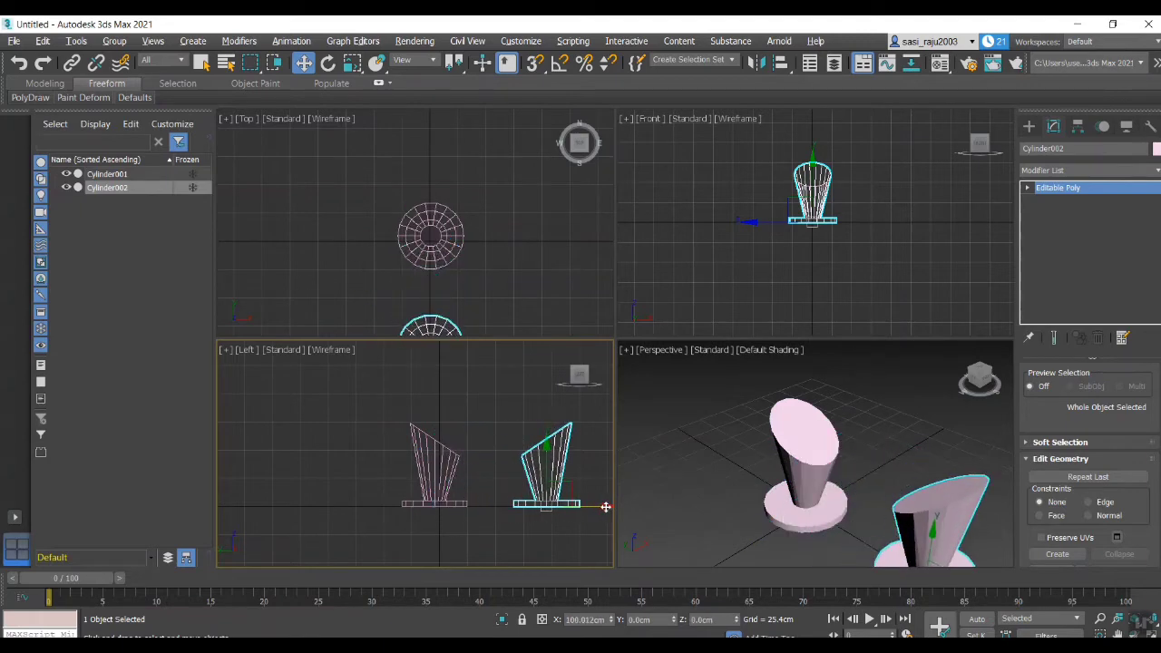
pyautogui.moveTo(548, 467); pyautogui.dragTo(778, 511)
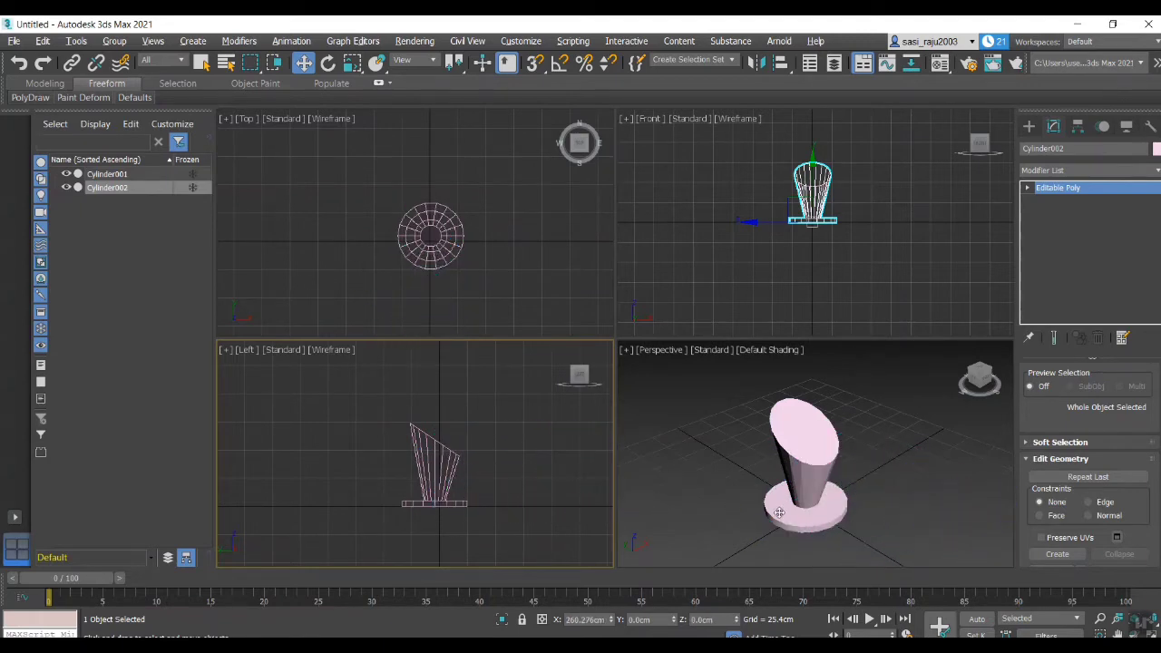
pyautogui.moveTo(432, 462); pyautogui.dragTo(541, 453)
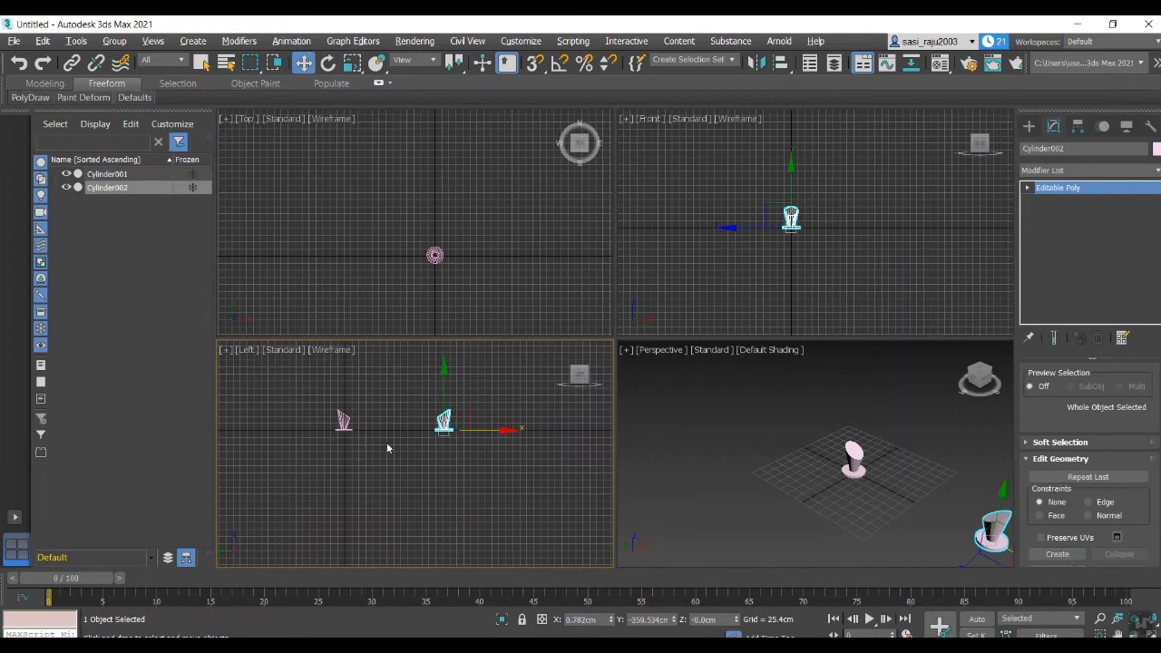
pyautogui.moveTo(642, 479)
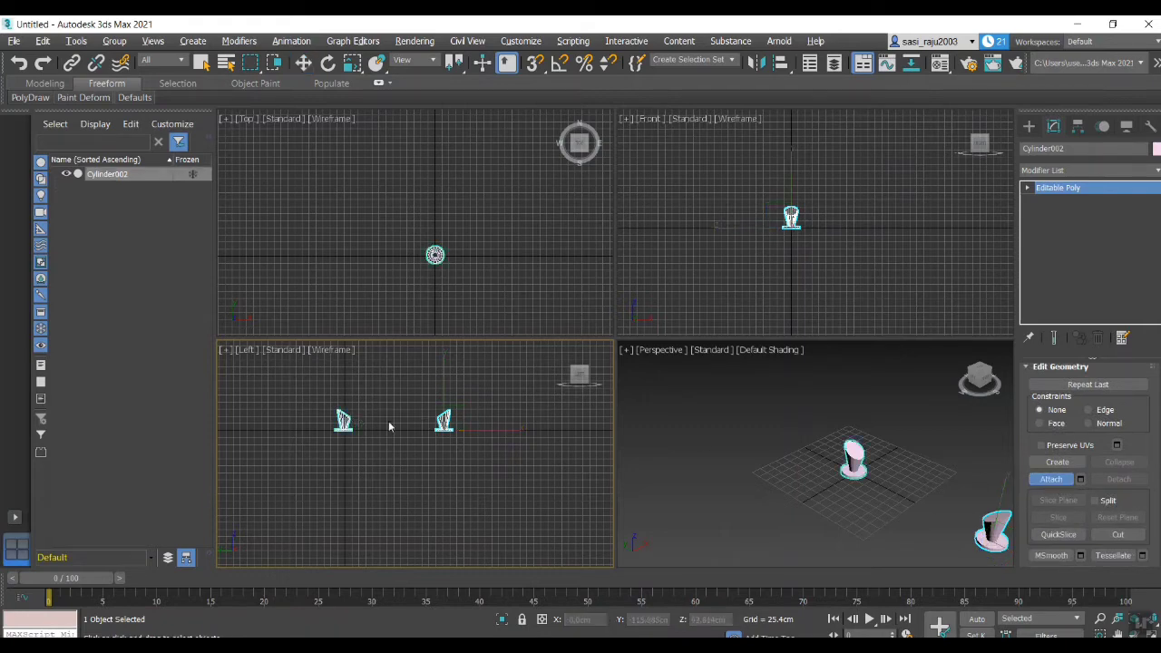
# Attach the second leg so both legs form one editable poly object.
pyautogui.click(1050, 479)
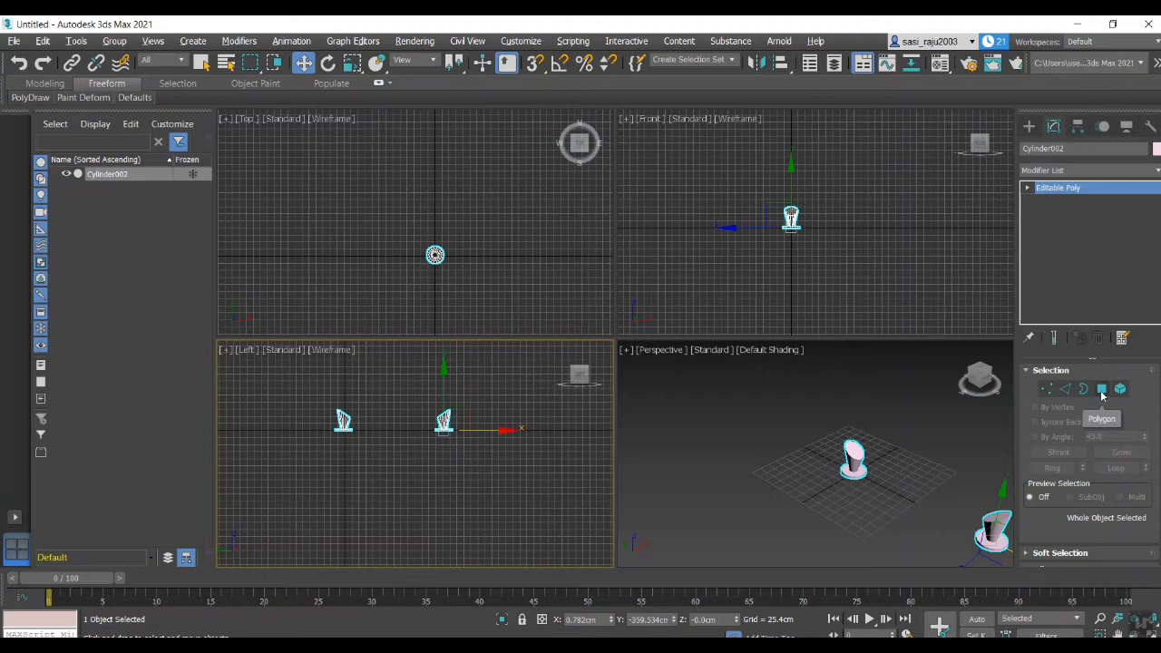
# Select both legs' top polygons and start a Bridge between them with its caddy.
pyautogui.click(1102, 388)
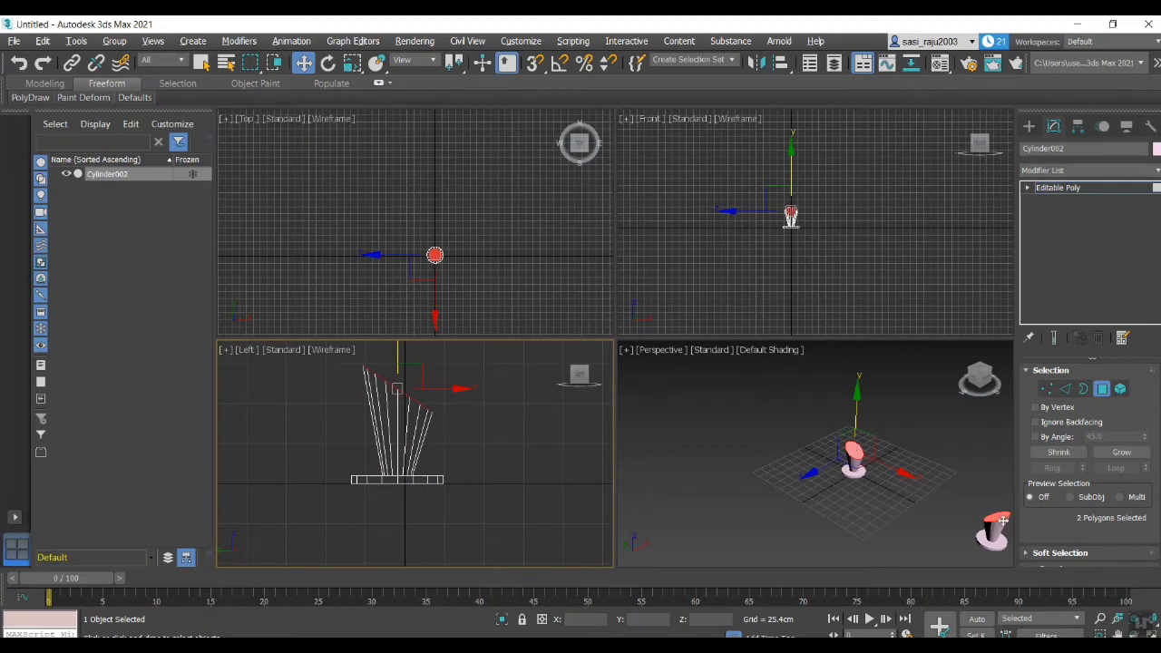
pyautogui.scroll(-3)
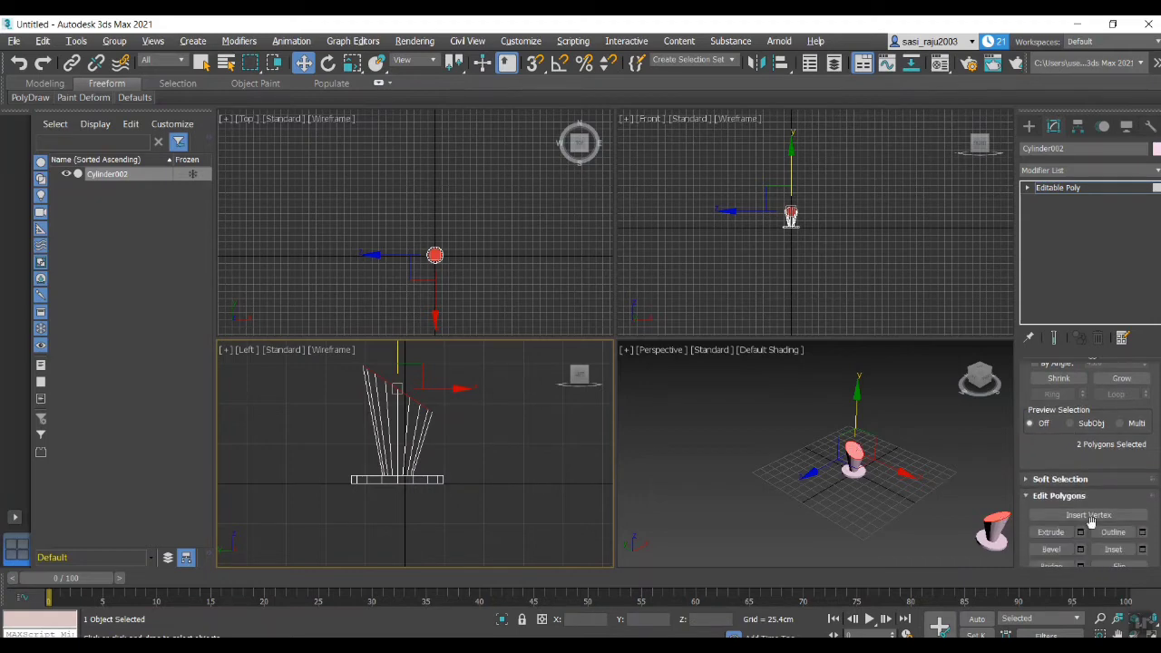
pyautogui.scroll(-3)
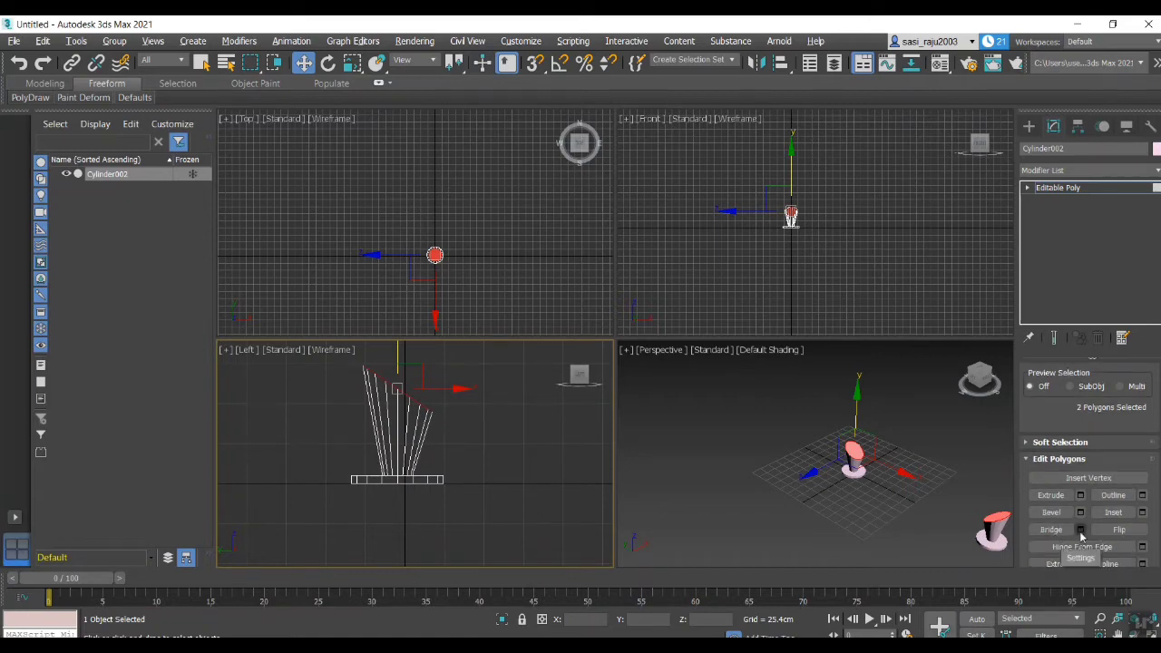
pyautogui.click(1081, 530)
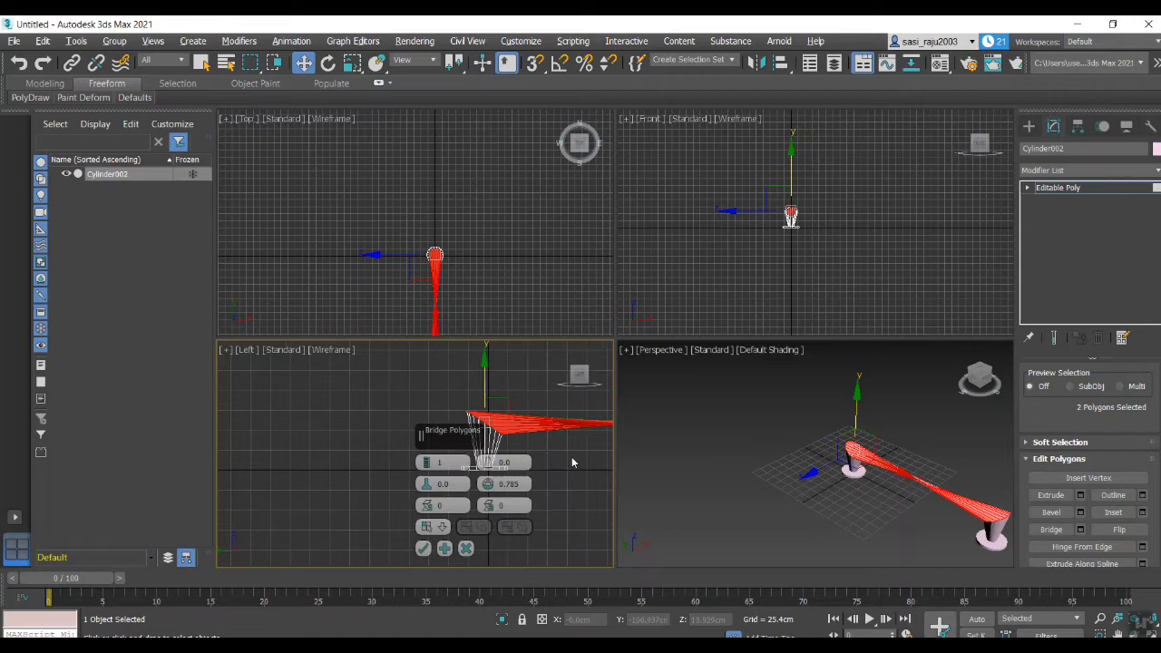
pyautogui.moveTo(591, 518)
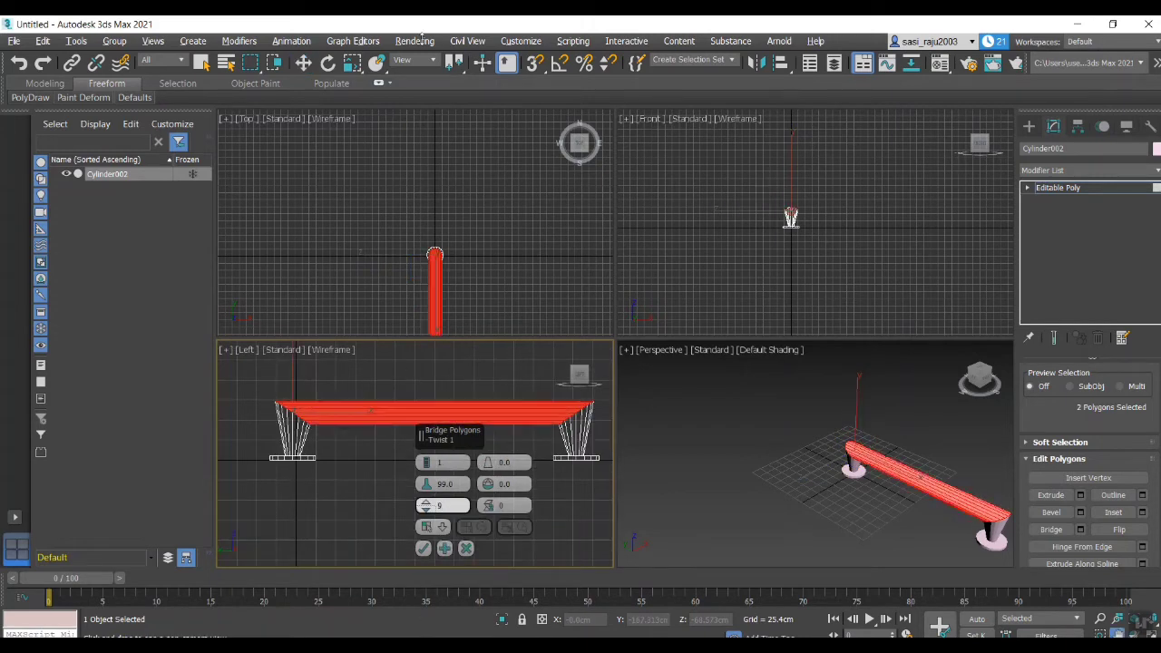
# Commit the bridge, giving the handle a horizontal grip bar joining both legs.
pyautogui.click(443, 508)
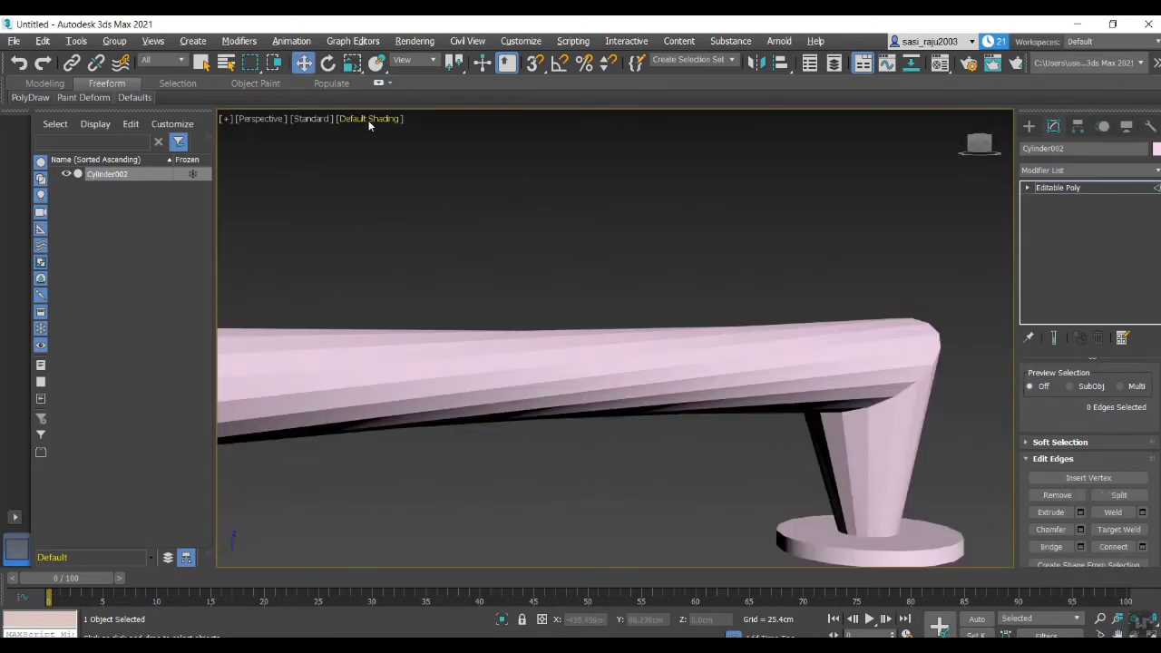
# Show edges on the shaded model and select the edge loops at the grip-to-leg bends.
pyautogui.click(366, 118)
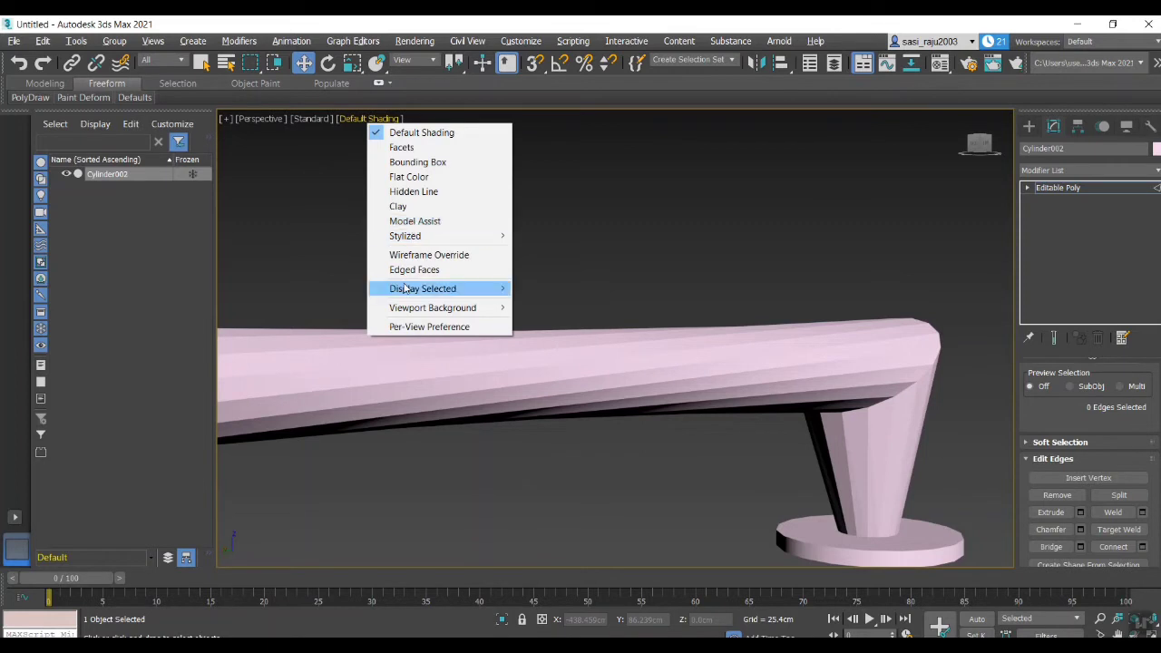
pyautogui.click(414, 269)
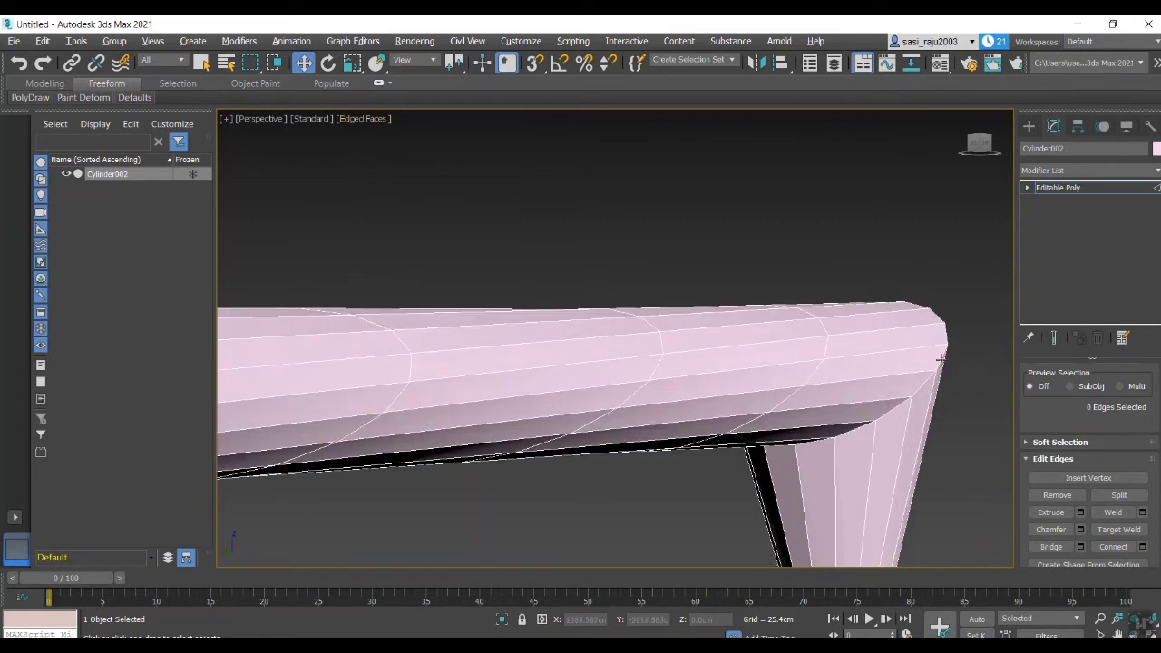
pyautogui.click(940, 354)
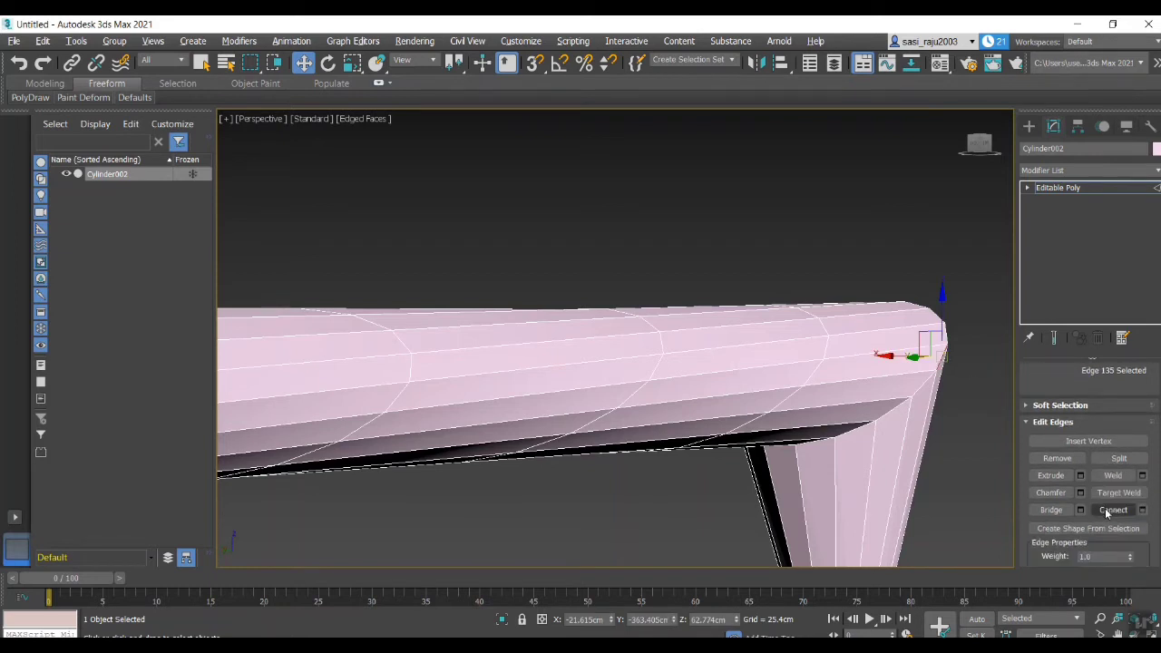
pyautogui.scroll(3)
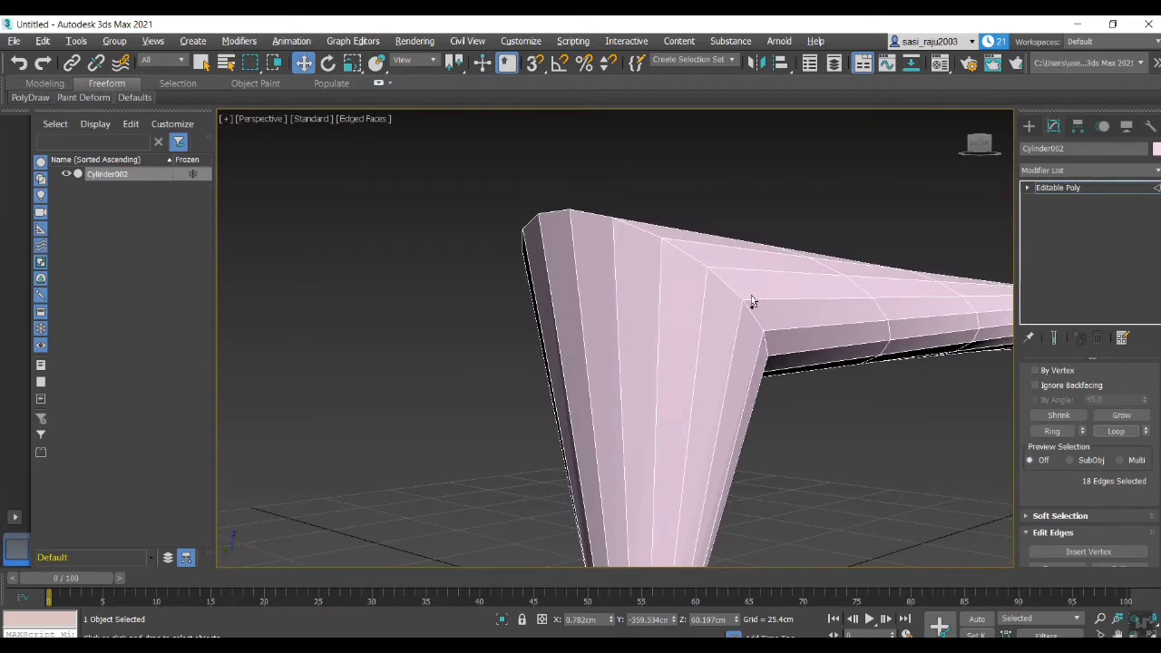
pyautogui.moveTo(729, 286)
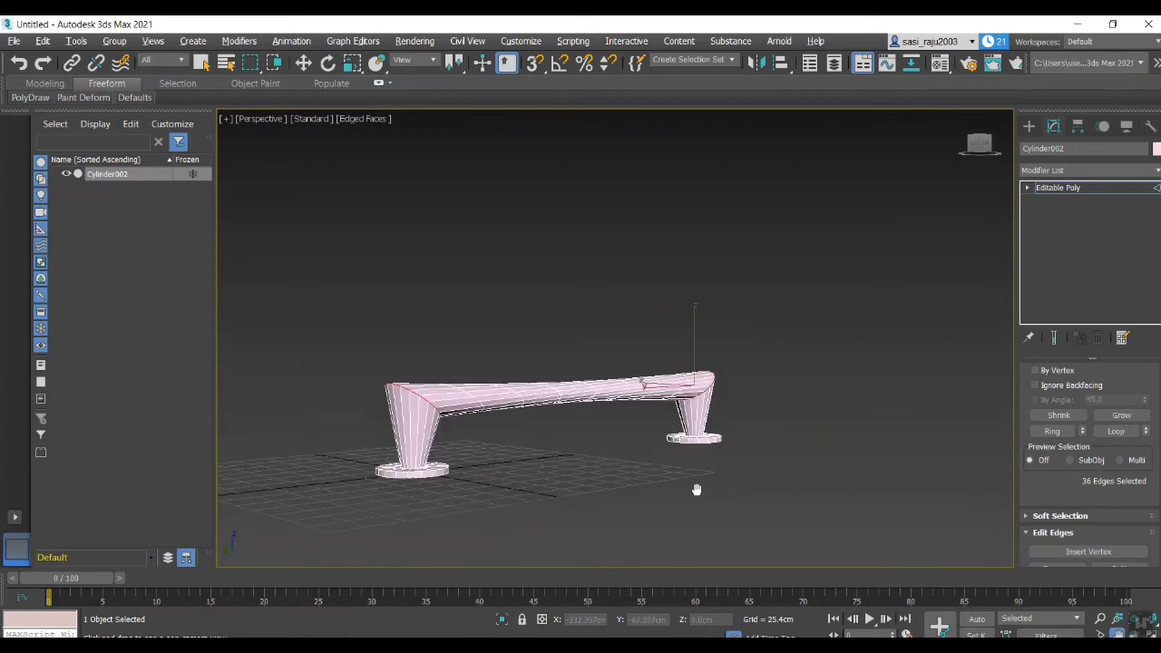
pyautogui.moveTo(1088, 552)
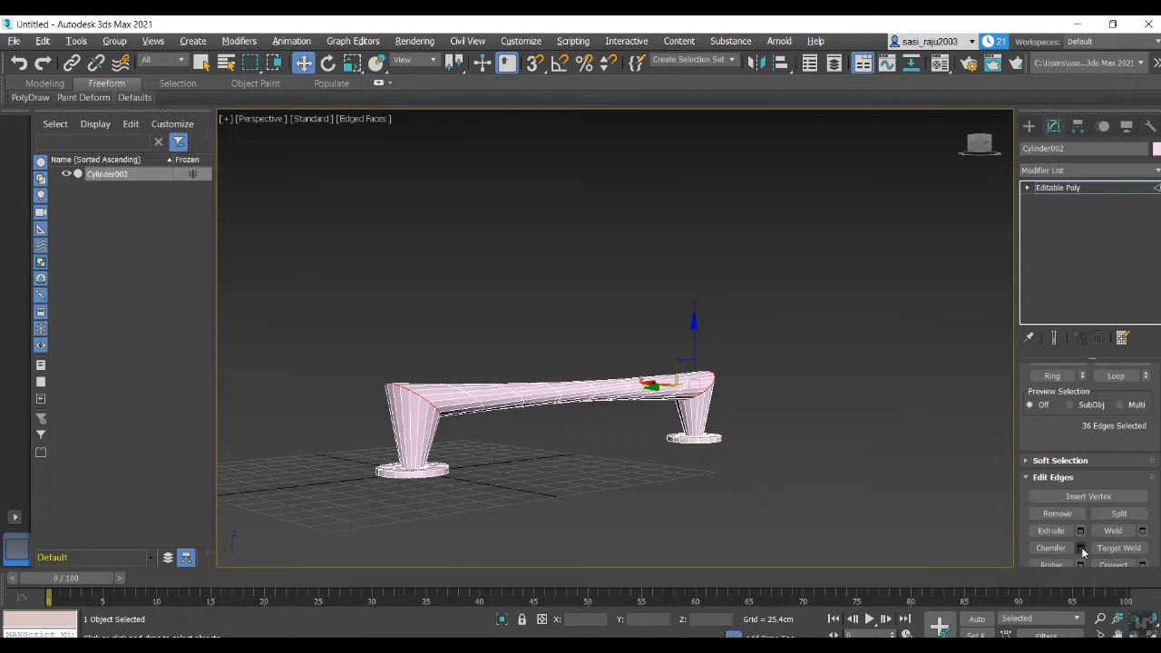
# In the Chamfer caddy, test Open and Invert Open on the bend edges, then revert to a closed chamfer.
pyautogui.click(1081, 548)
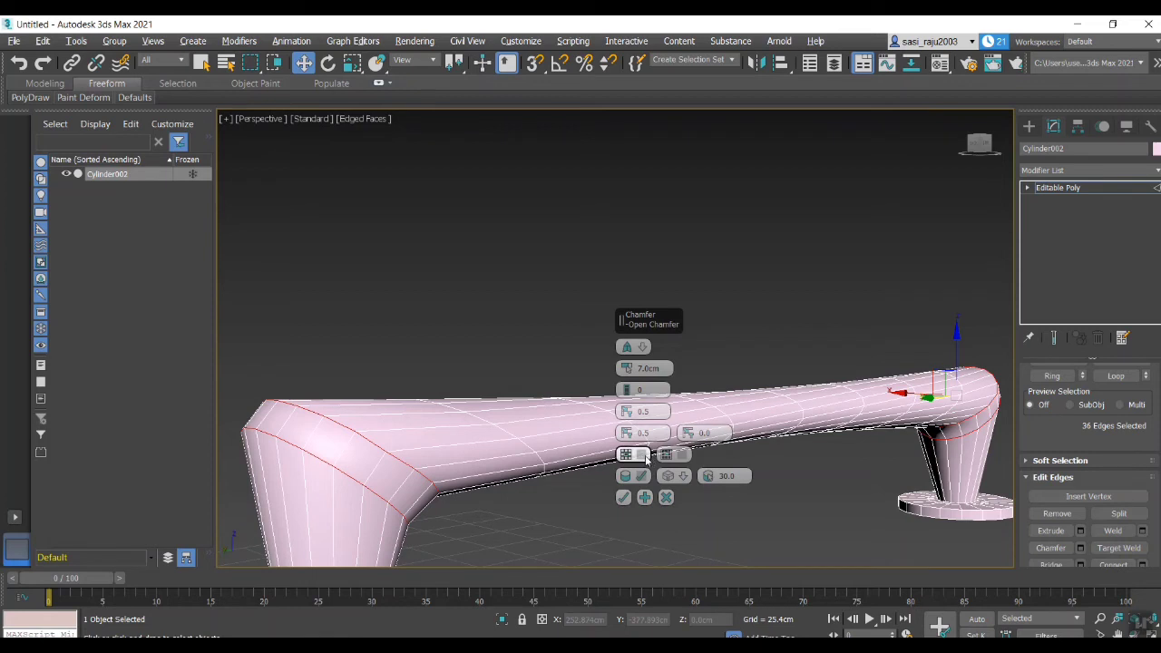
pyautogui.click(642, 453)
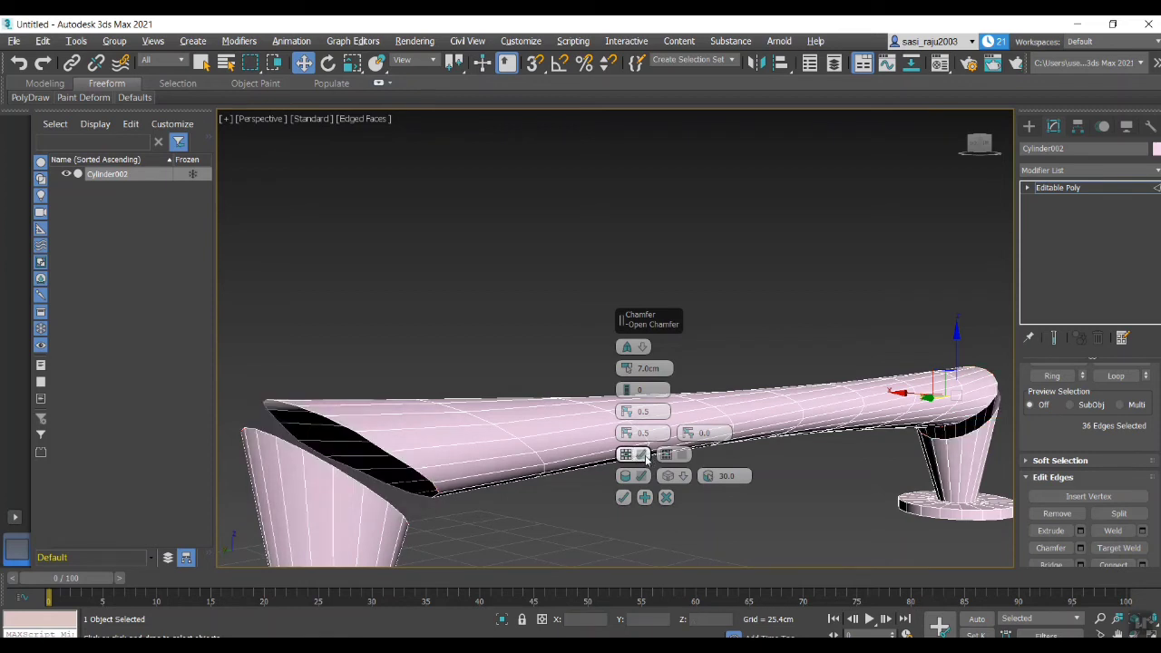
pyautogui.click(682, 454)
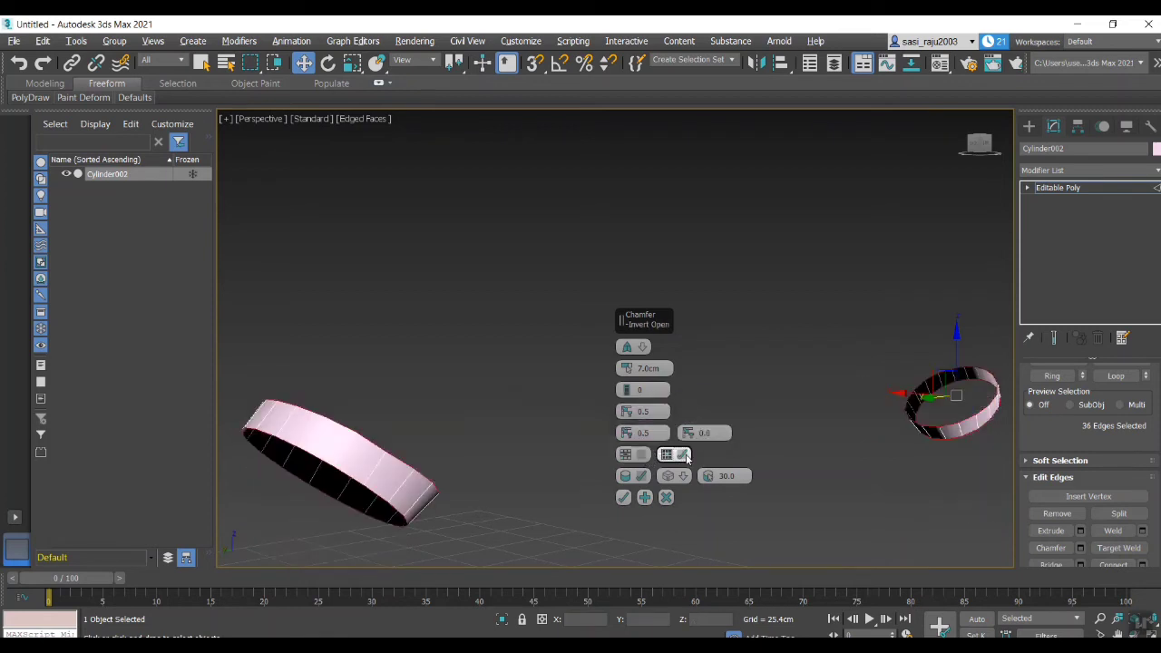
pyautogui.click(626, 454)
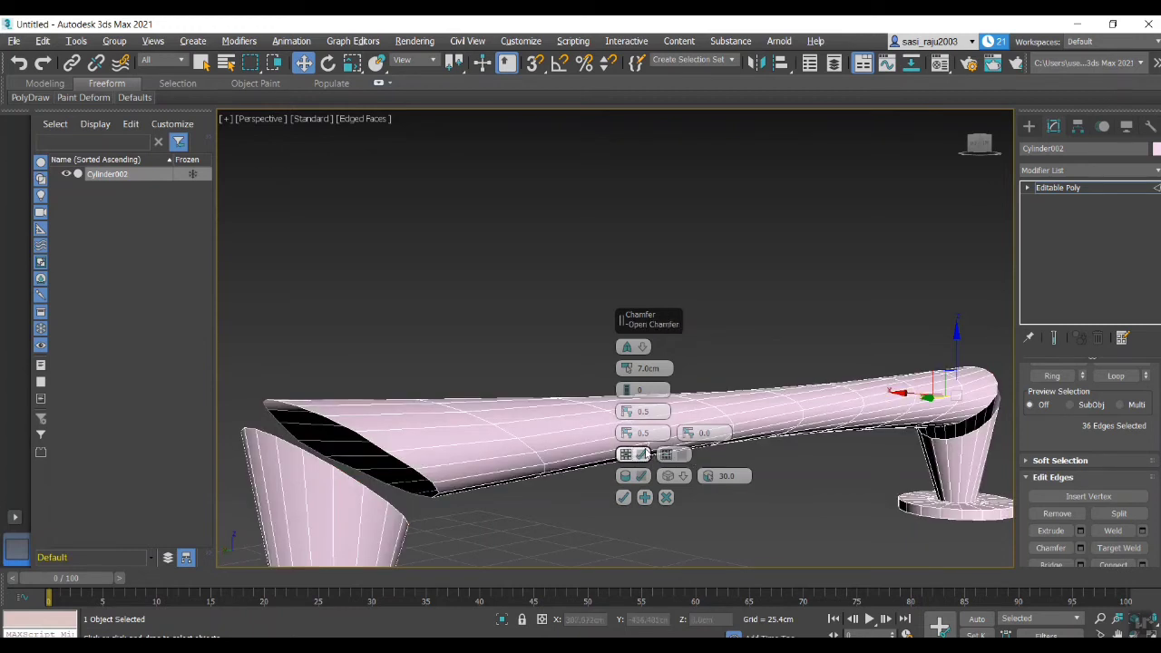
pyautogui.click(623, 475)
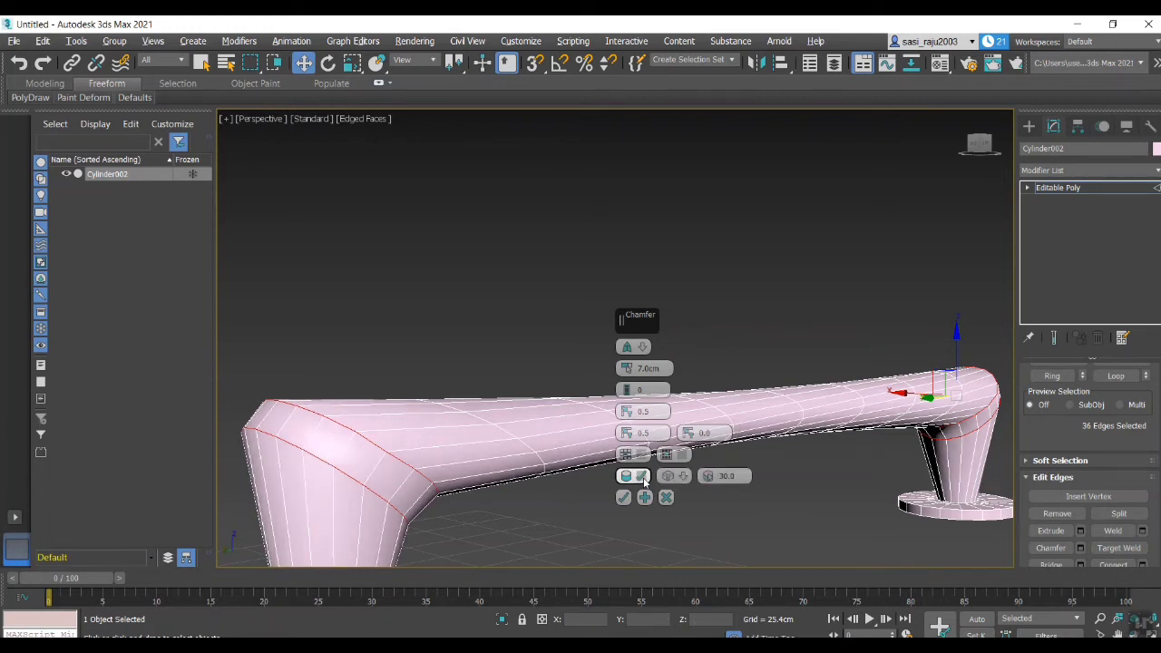
# Try chamfer smoothing, turn it back off, and commit the chamfer on the bend edge loops.
pyautogui.click(682, 475)
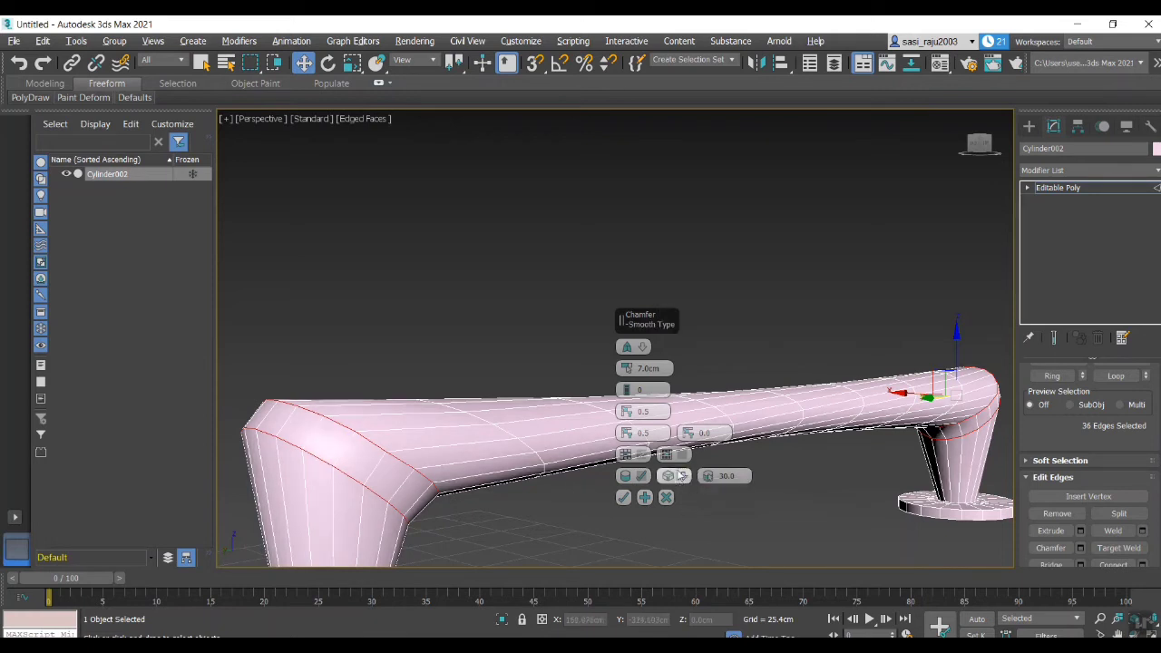
pyautogui.click(625, 475)
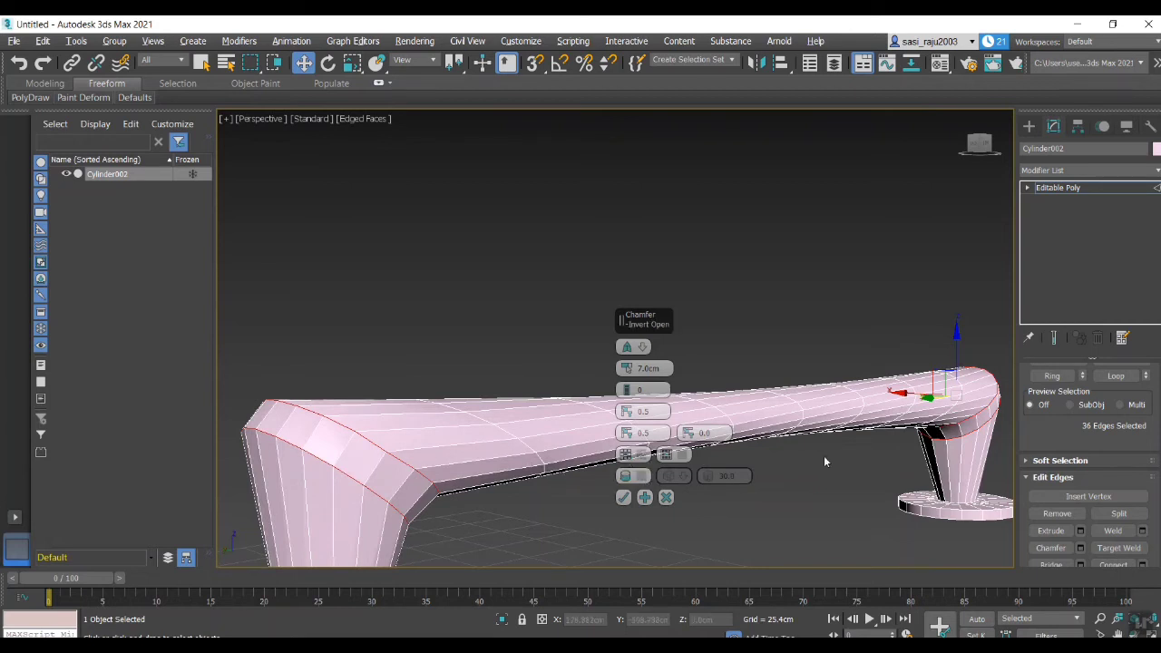
pyautogui.moveTo(623, 497)
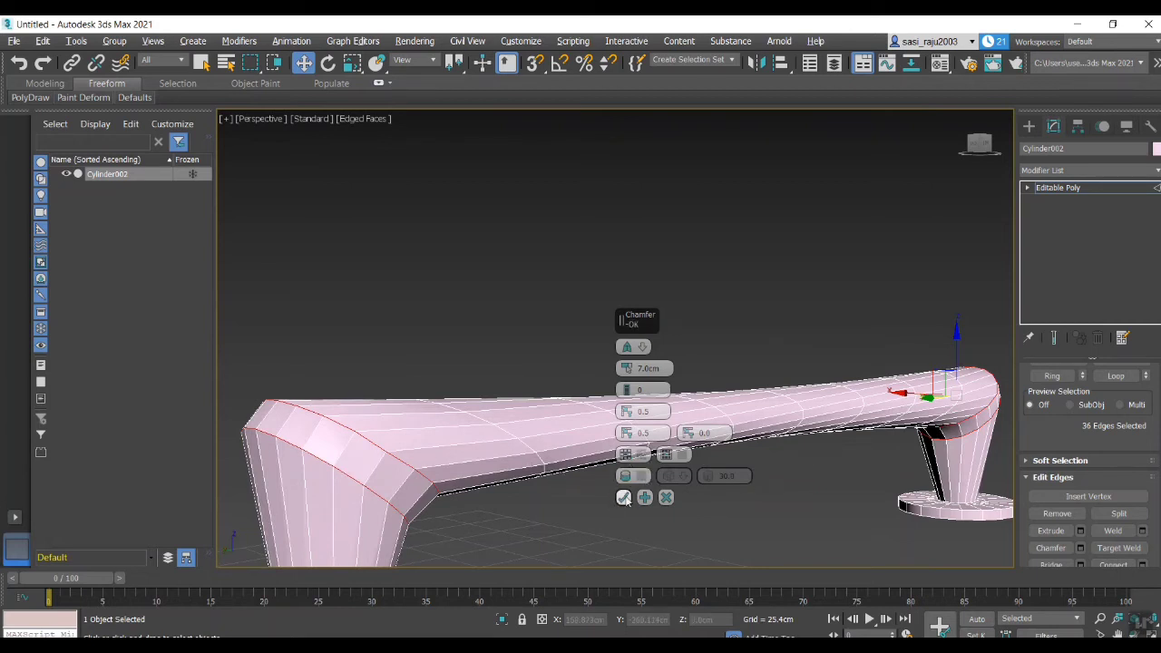
pyautogui.click(624, 497)
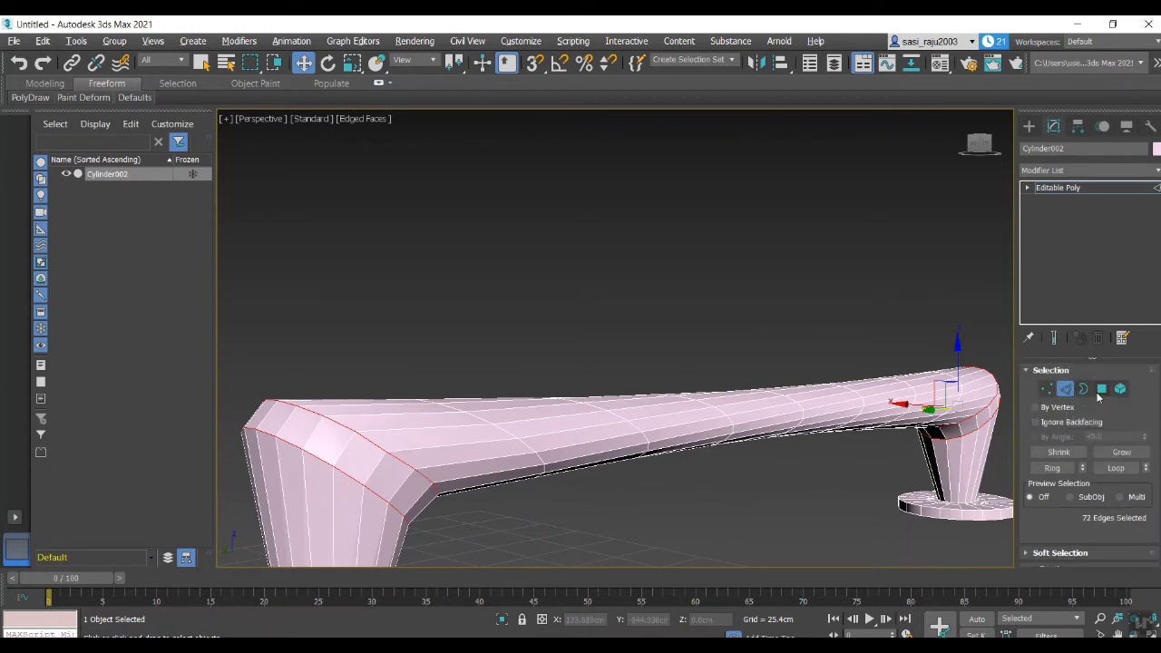
# Select the polygon strips on both handle corners and extrude them as a group.
pyautogui.click(1101, 388)
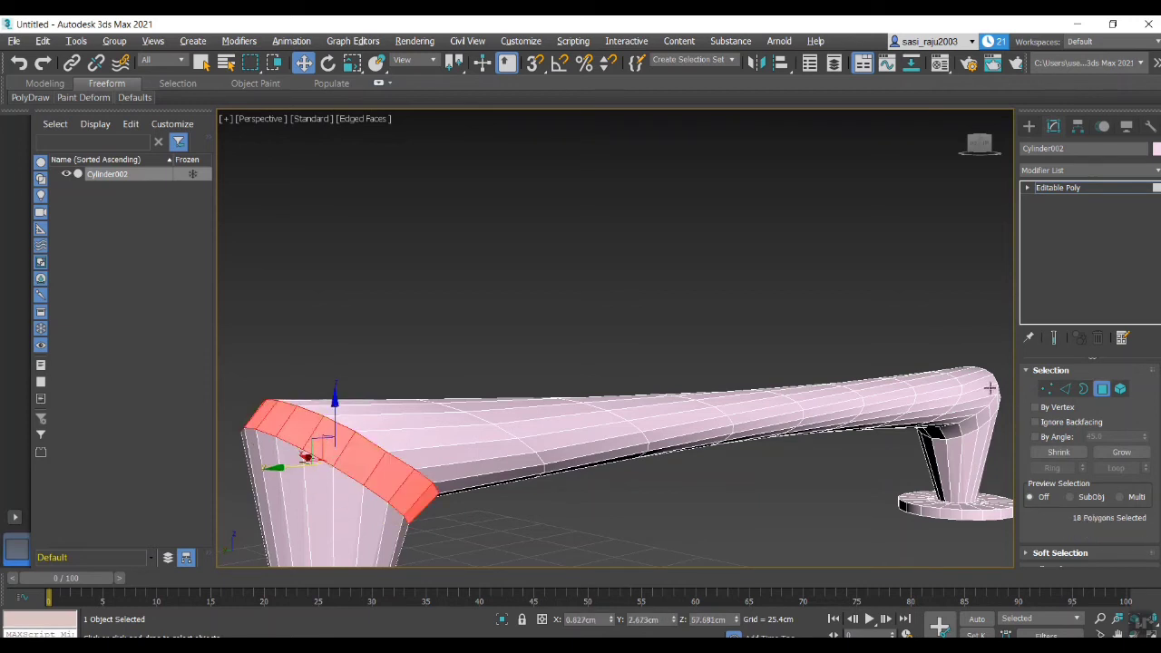
pyautogui.click(943, 426)
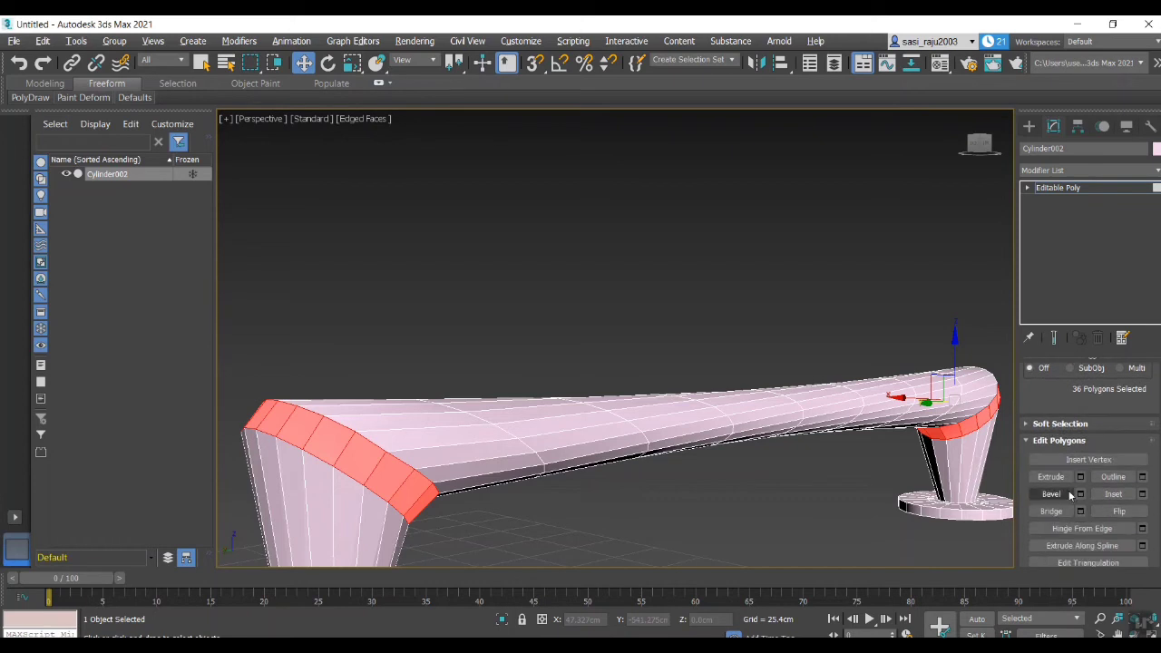
pyautogui.click(1050, 475)
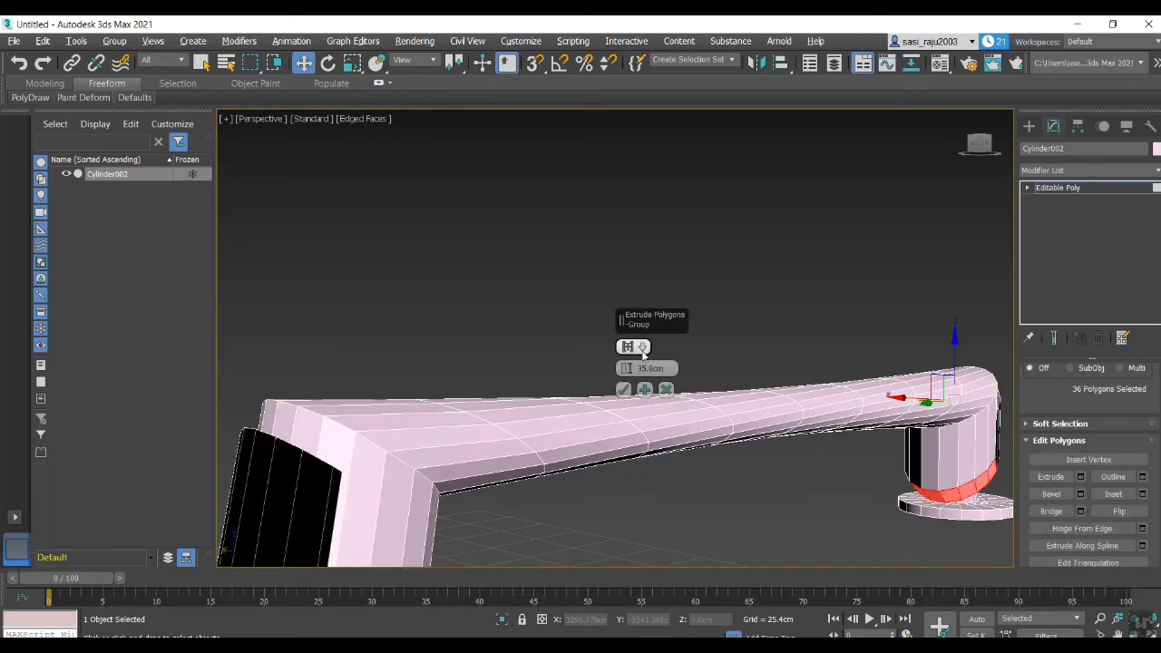
pyautogui.click(627, 346)
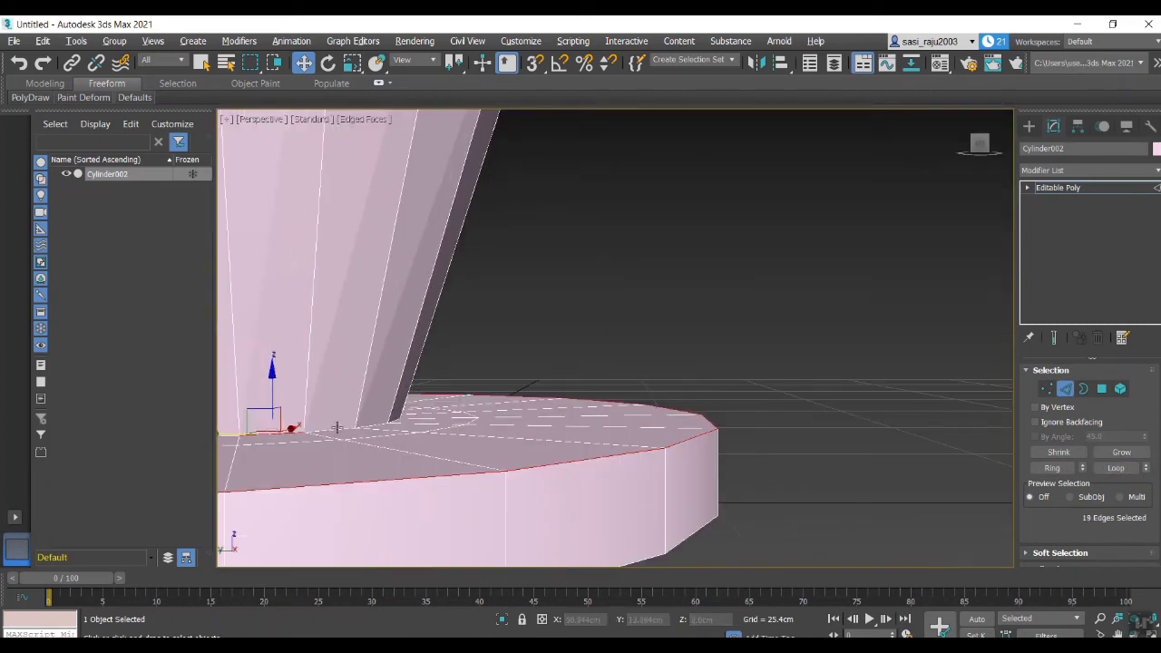
# Loop-select the top edges of both handle bases and apply a chamfer with its amount set.
pyautogui.click(1052, 468)
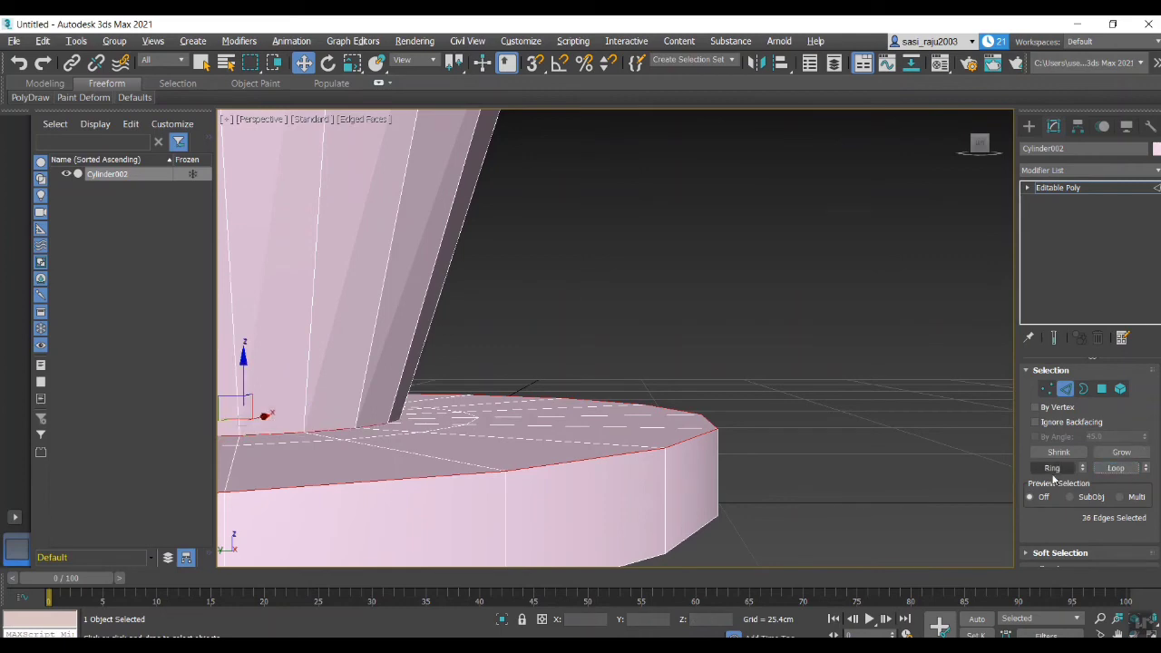
pyautogui.moveTo(544, 362); pyautogui.dragTo(724, 441)
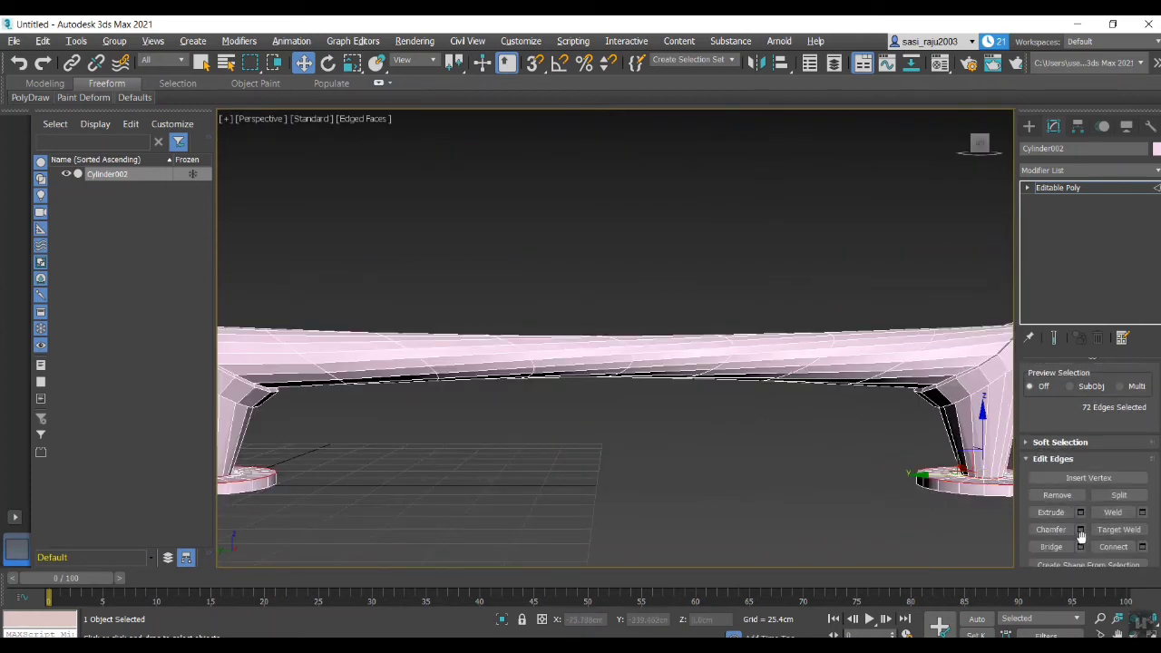
pyautogui.click(1081, 529)
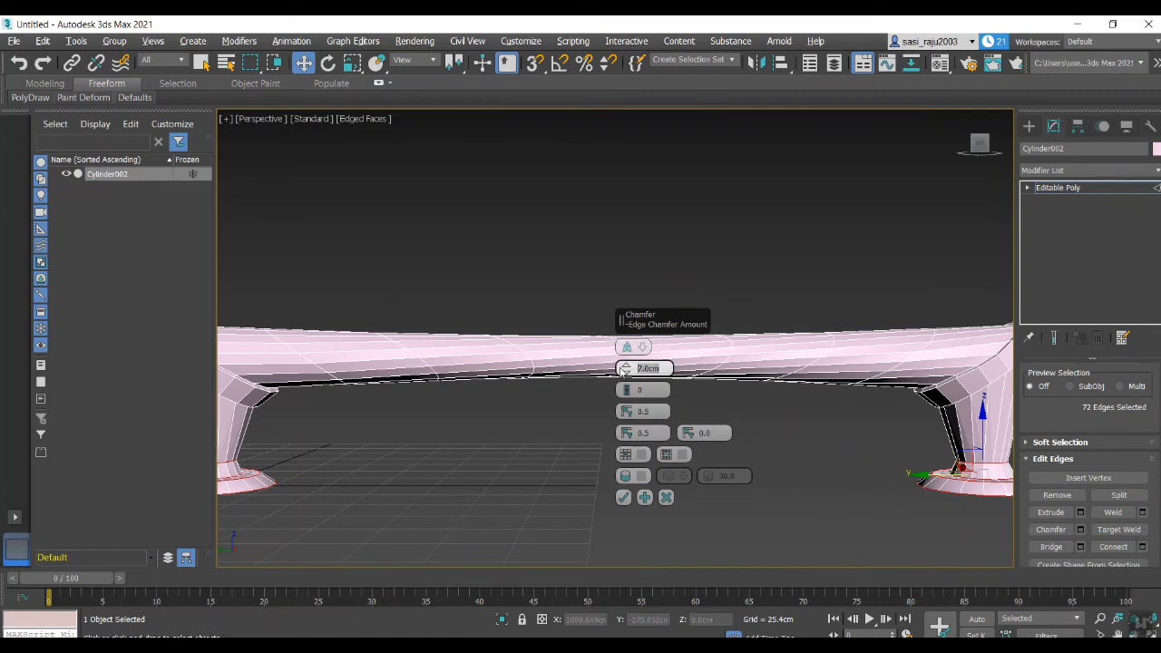
pyautogui.click(644, 388)
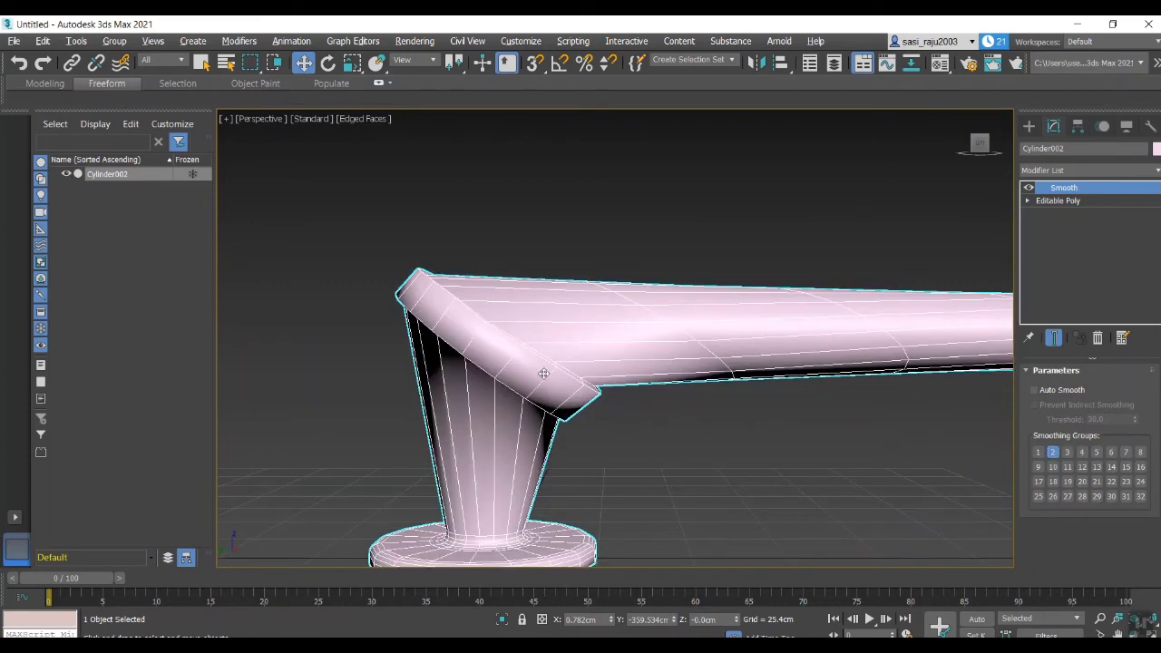
# Assign smoothing group 1 to the handle through the Smooth modifier.
pyautogui.click(1095, 451)
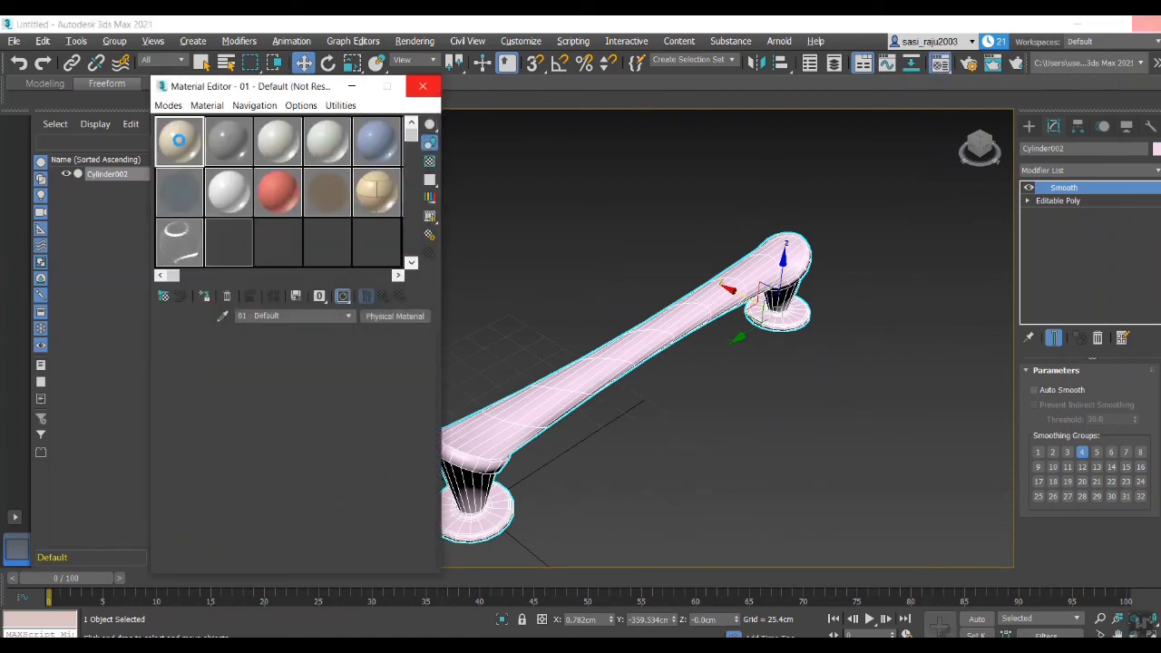
# Apply the Old Copper sample material to the handle and run a production render of the perspective view.
pyautogui.click(205, 295)
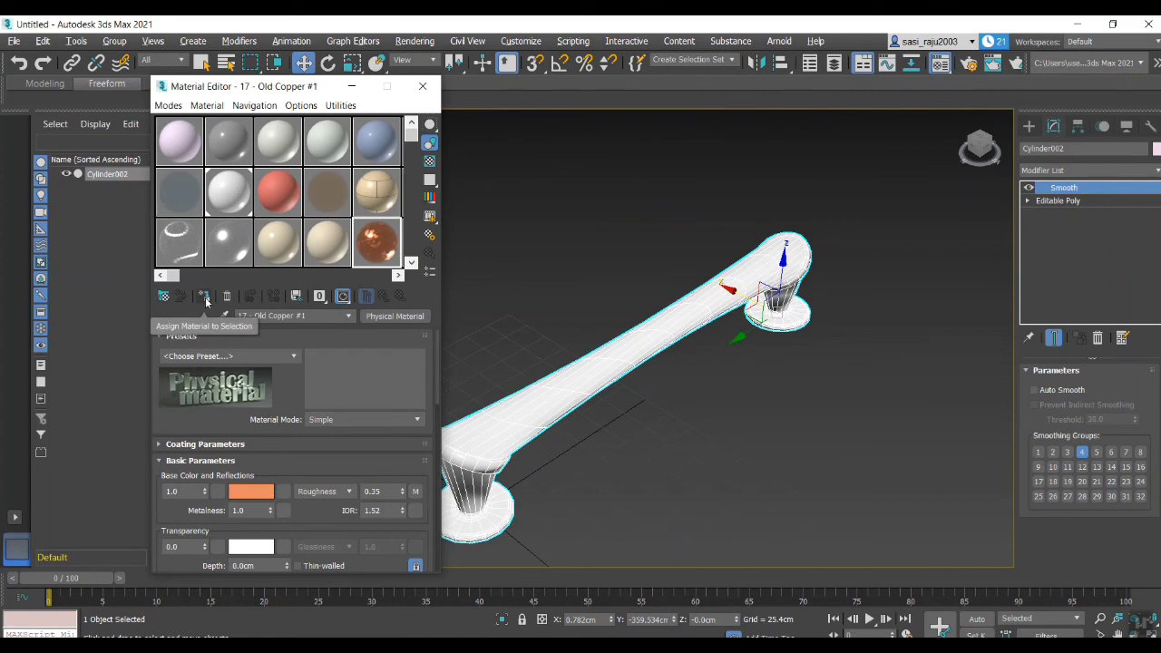
pyautogui.click(341, 295)
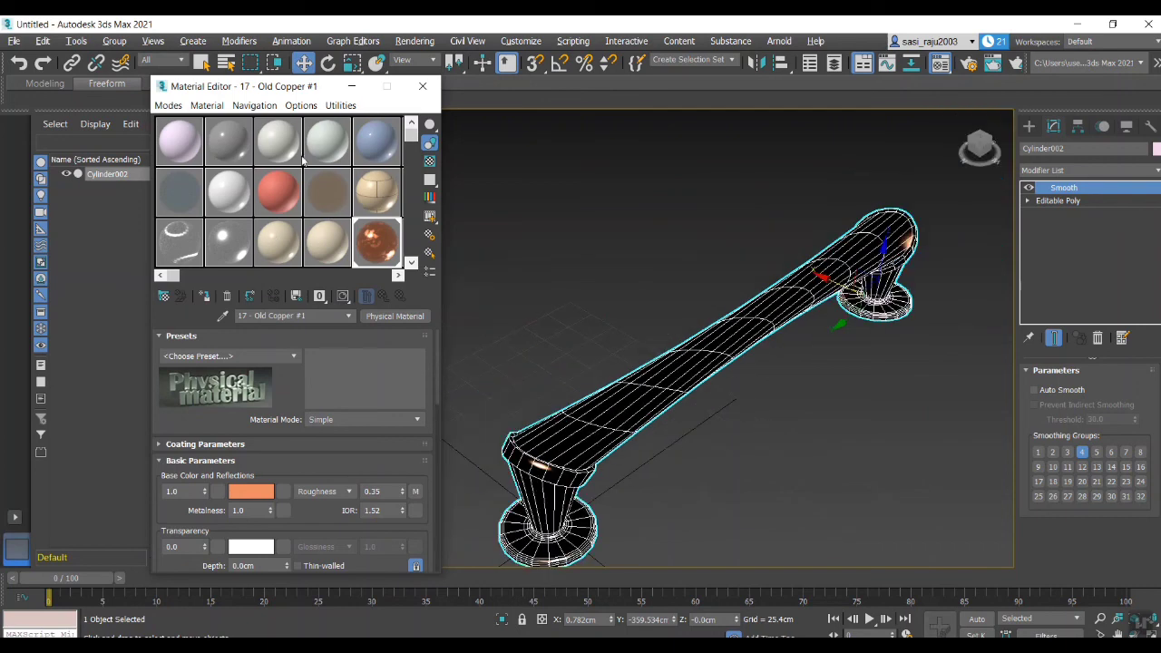
pyautogui.click(362, 120)
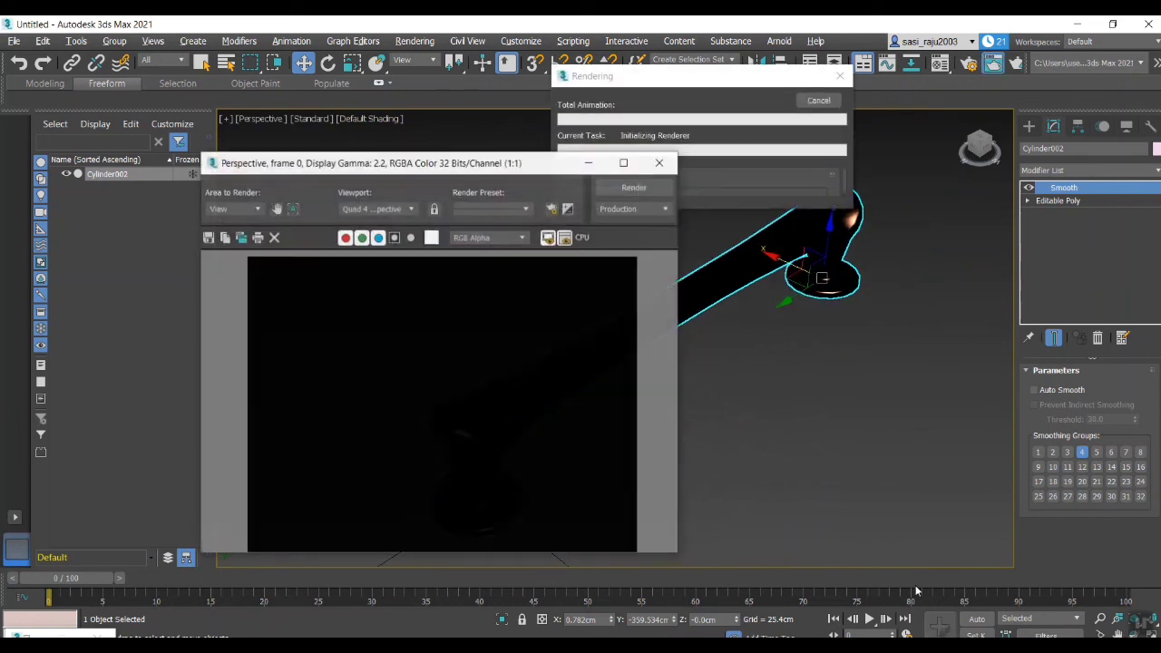
pyautogui.click(624, 163)
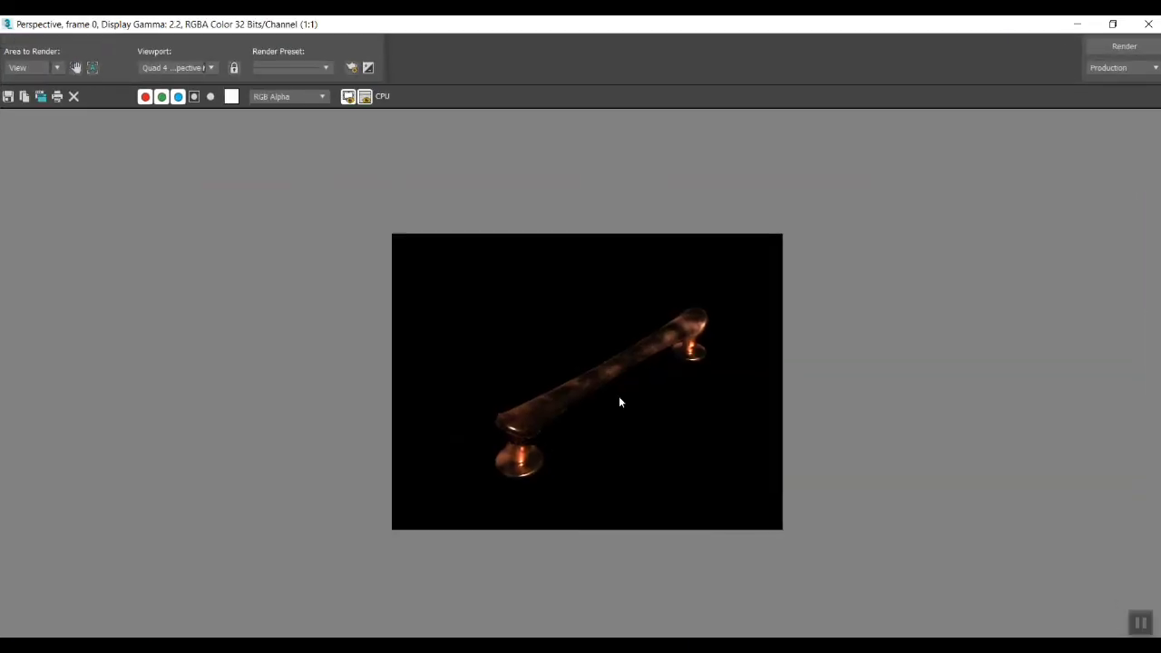